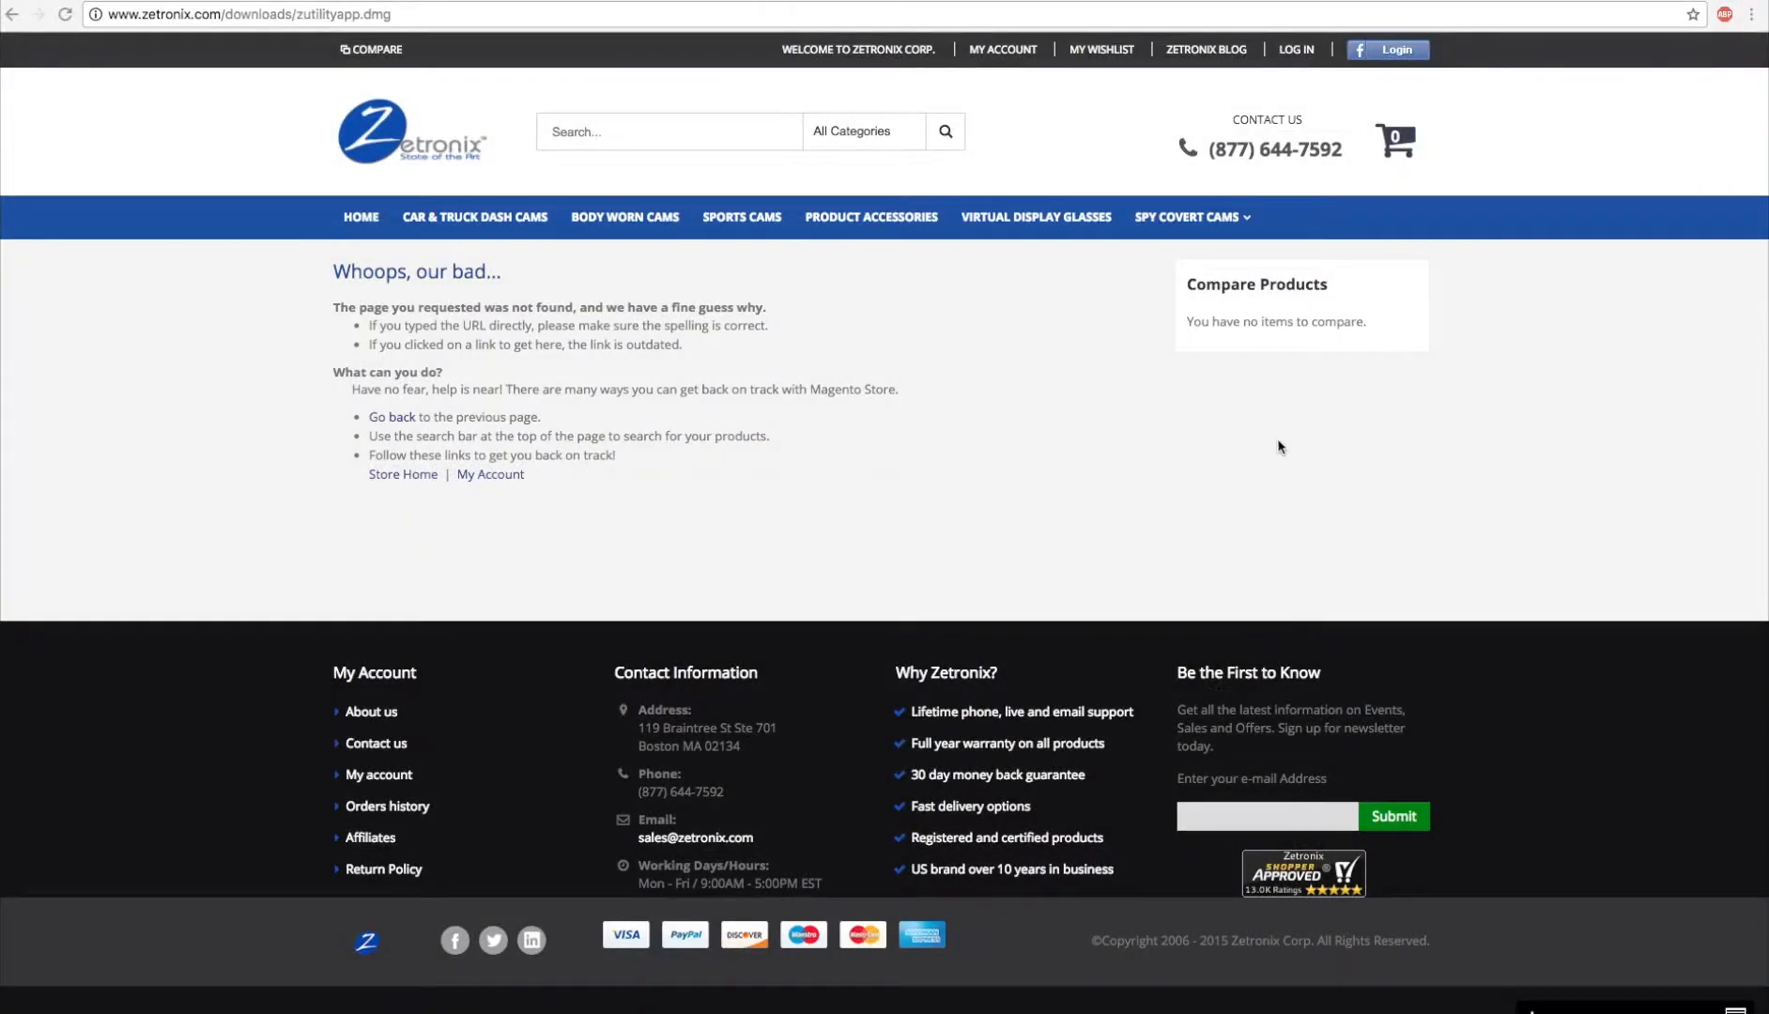
mouse_move(1265, 447)
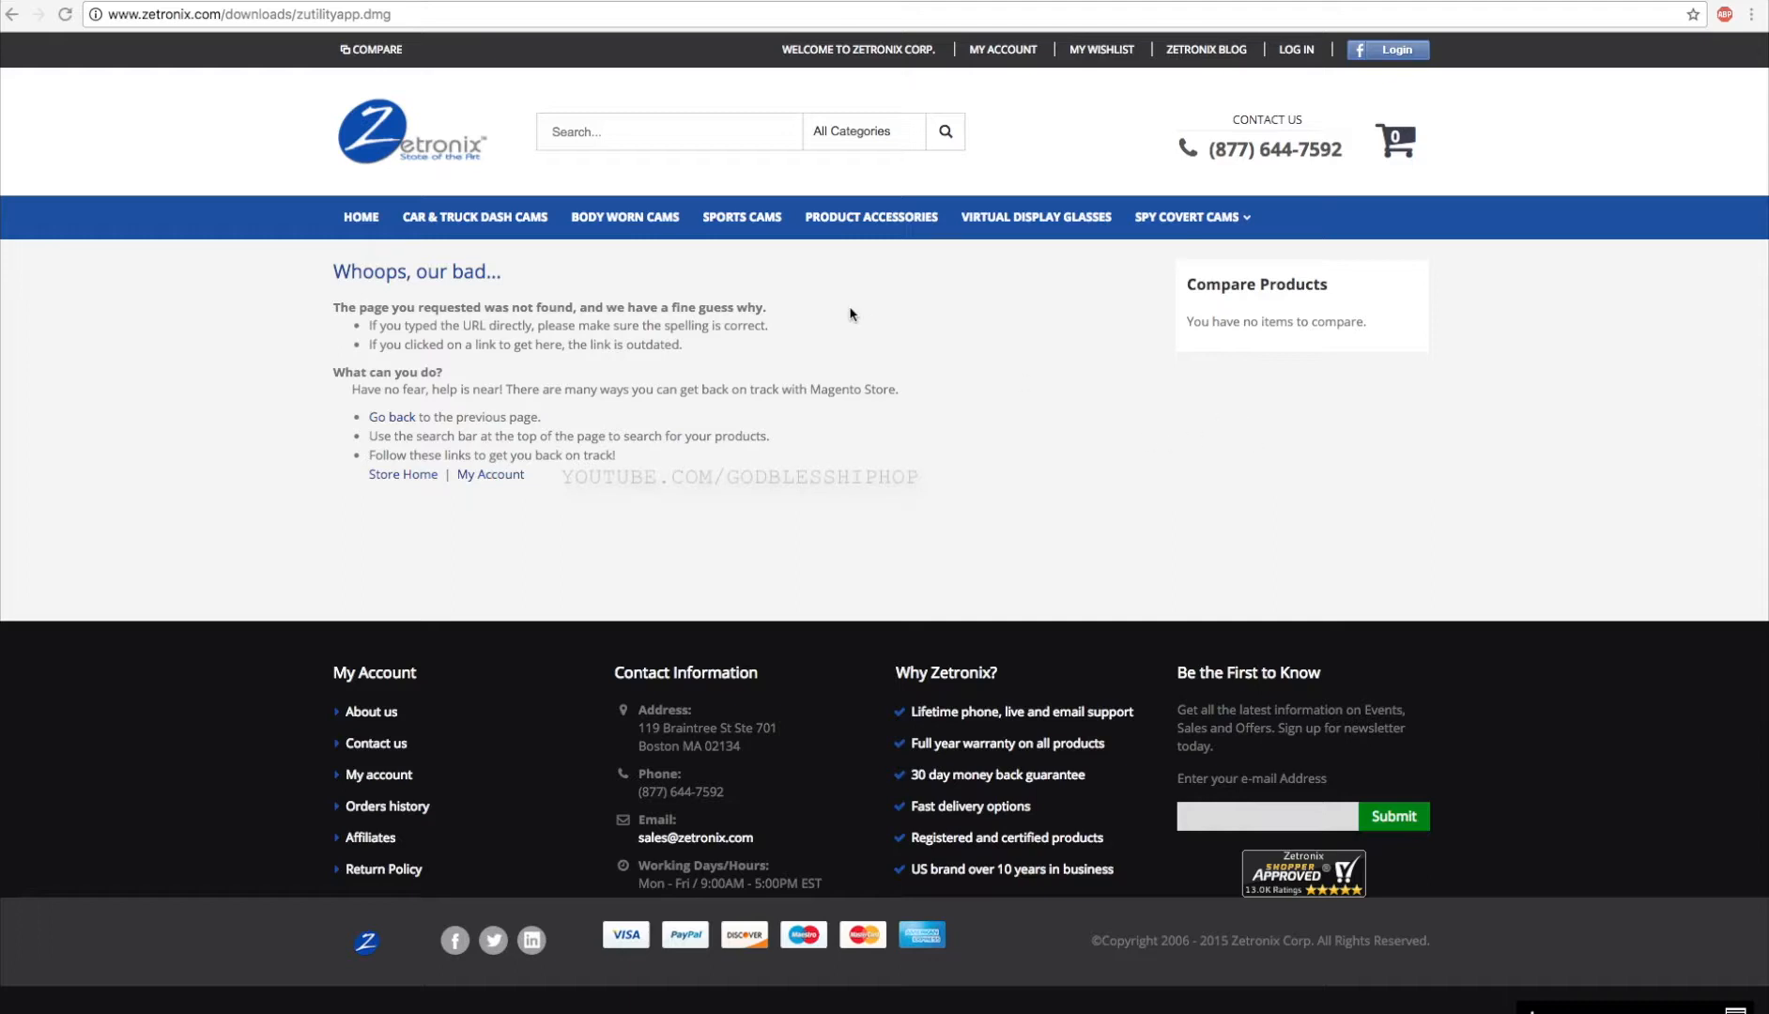
mouse_move(391, 102)
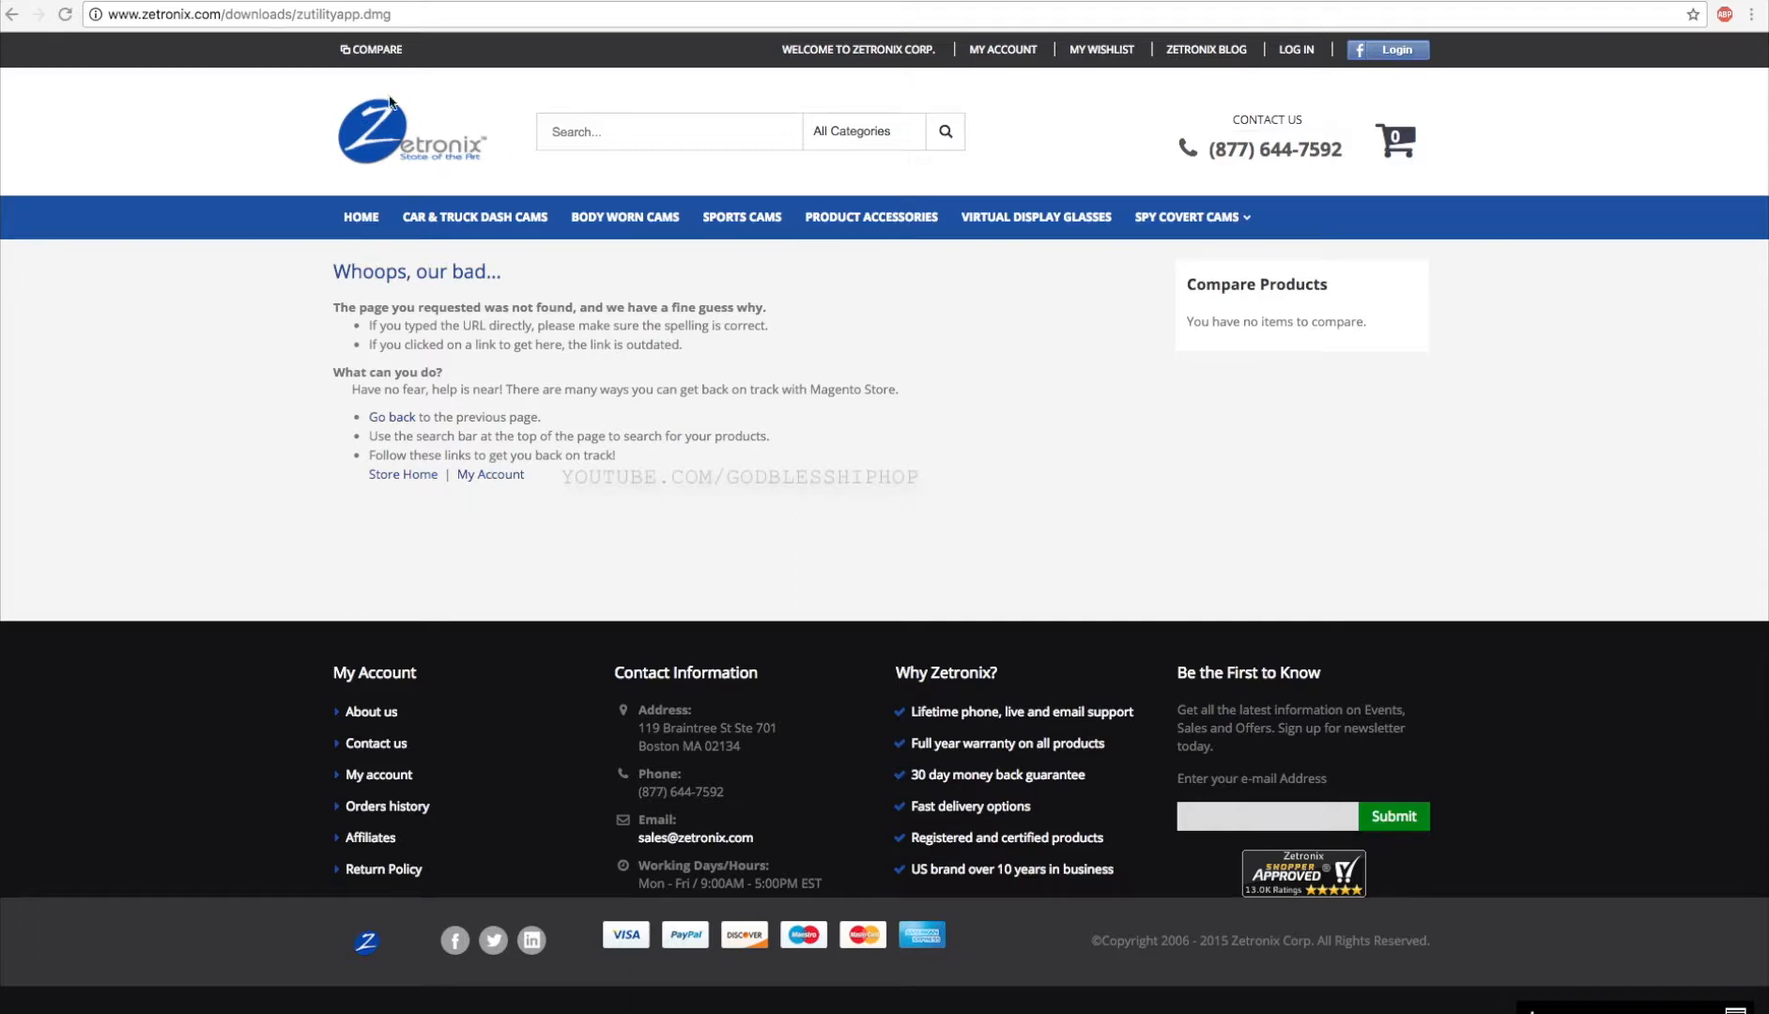
mouse_move(772, 481)
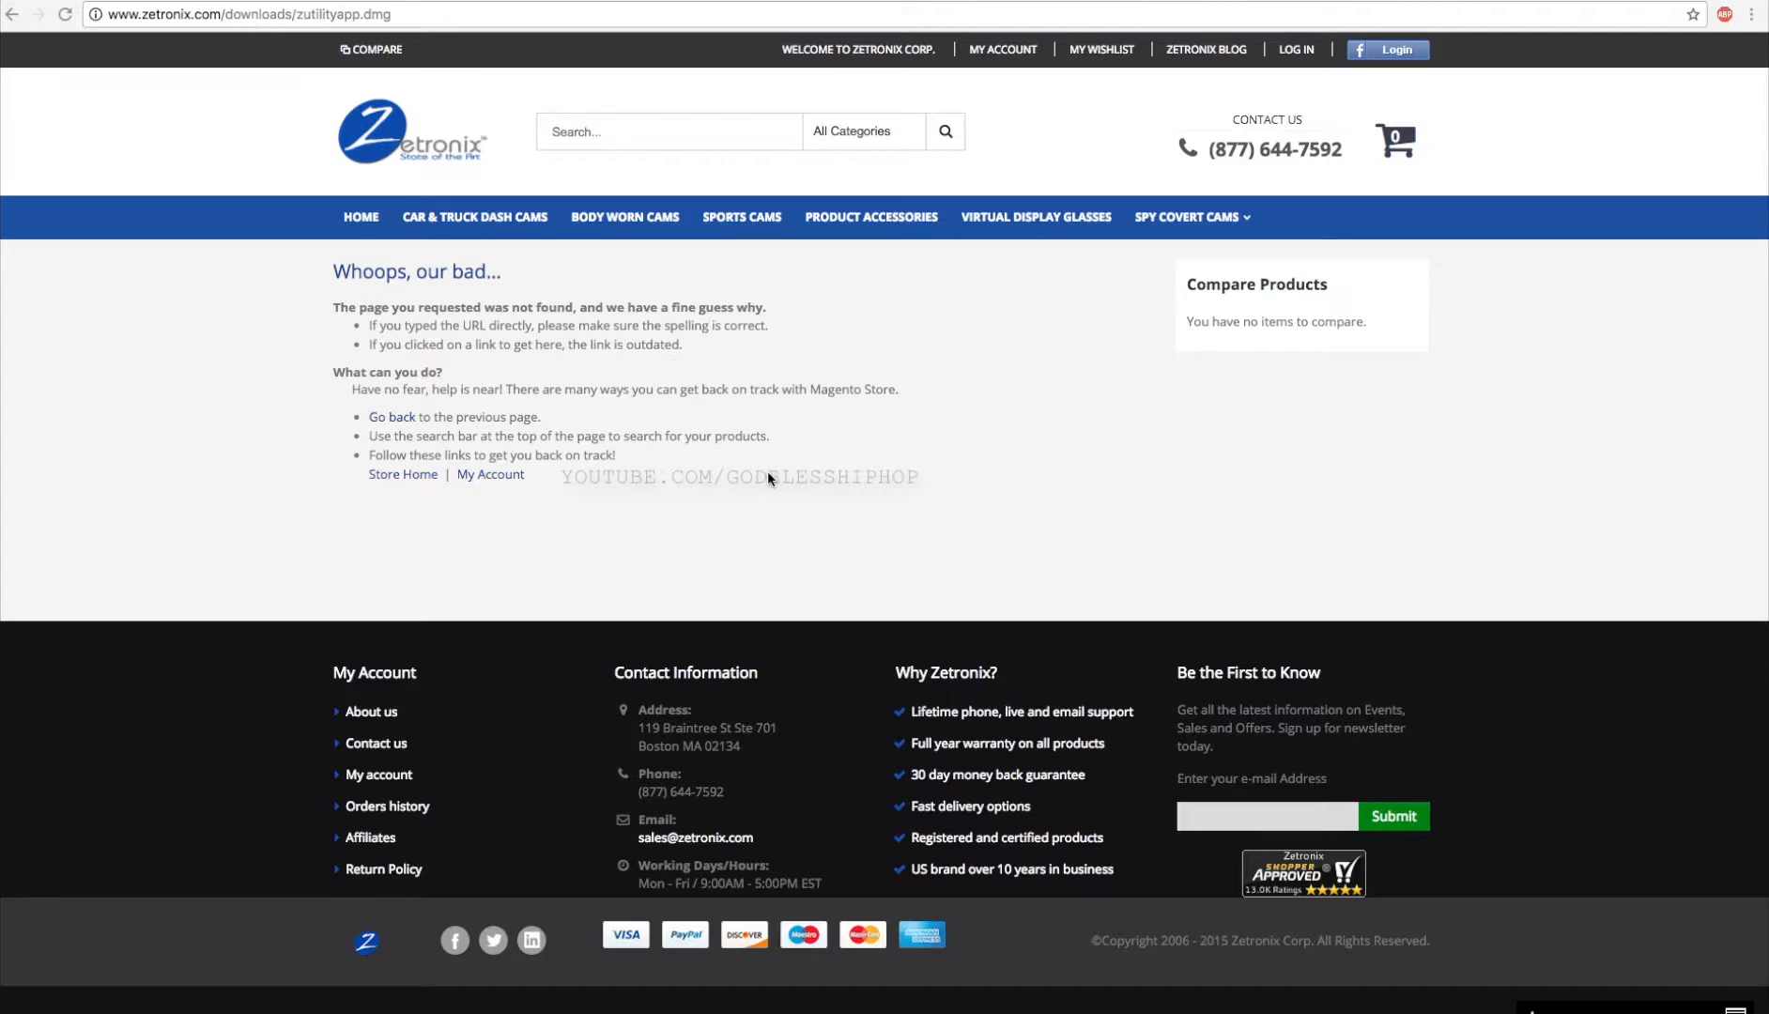
mouse_move(857, 489)
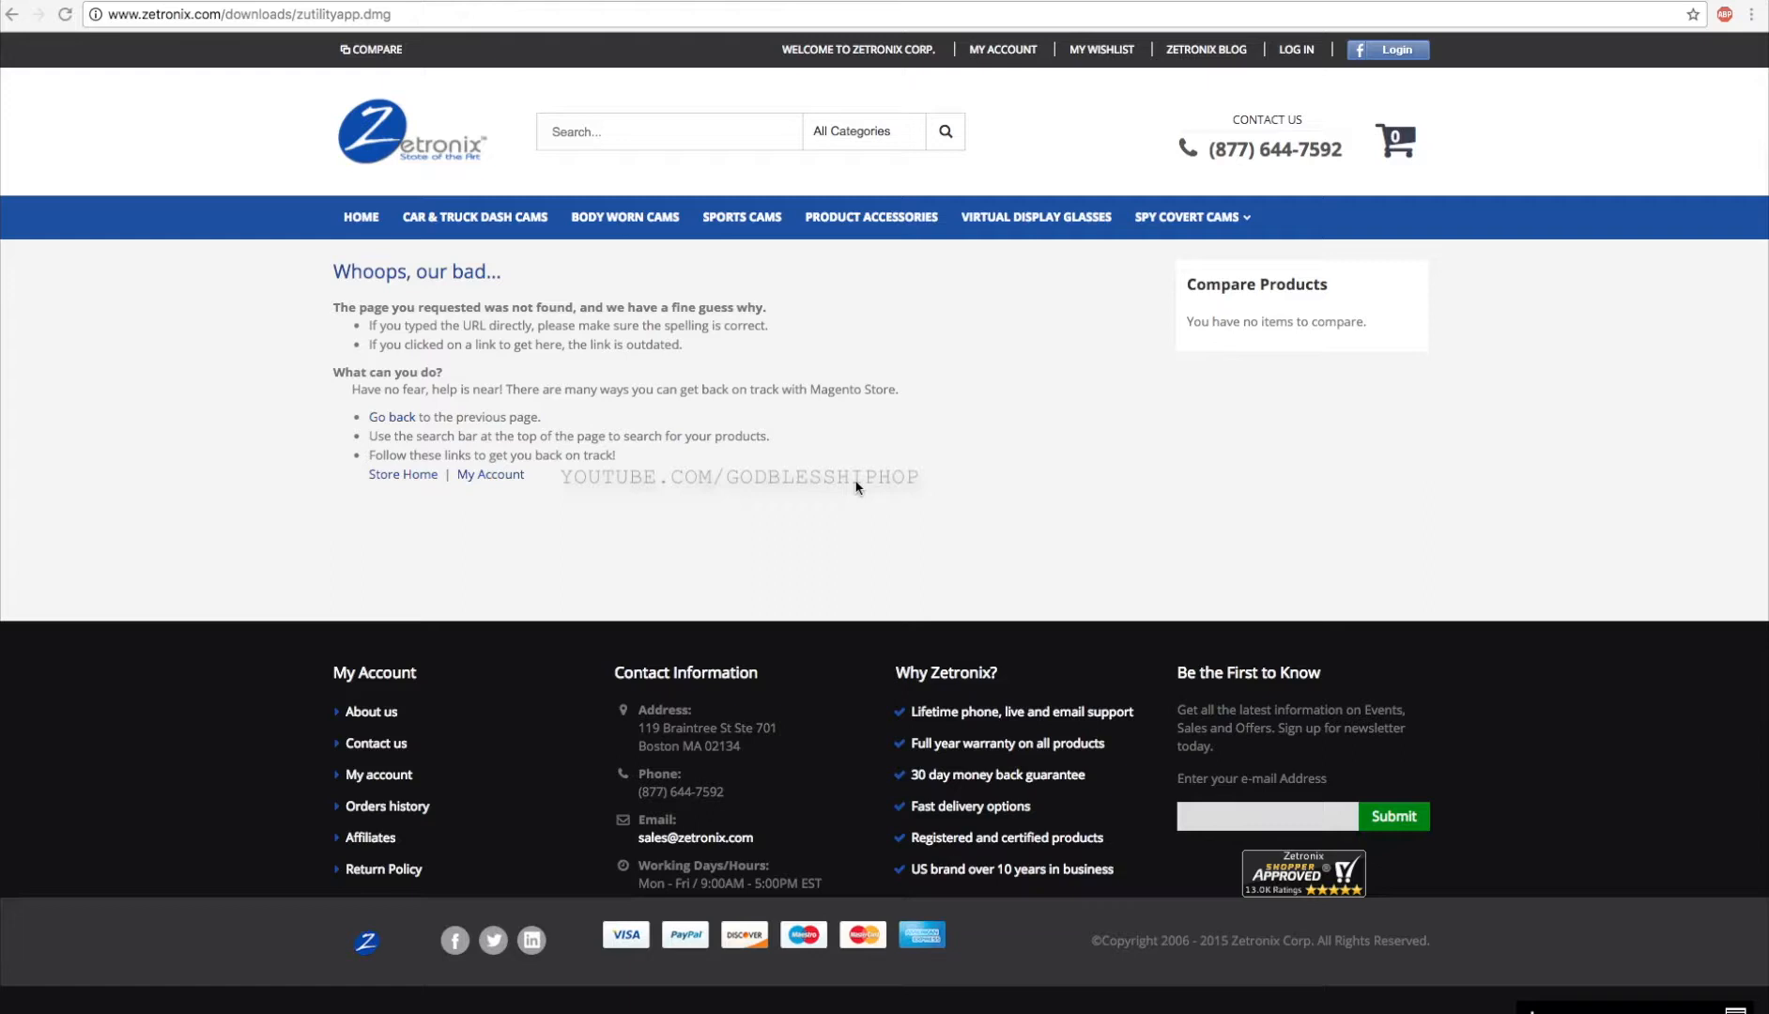
mouse_move(810, 453)
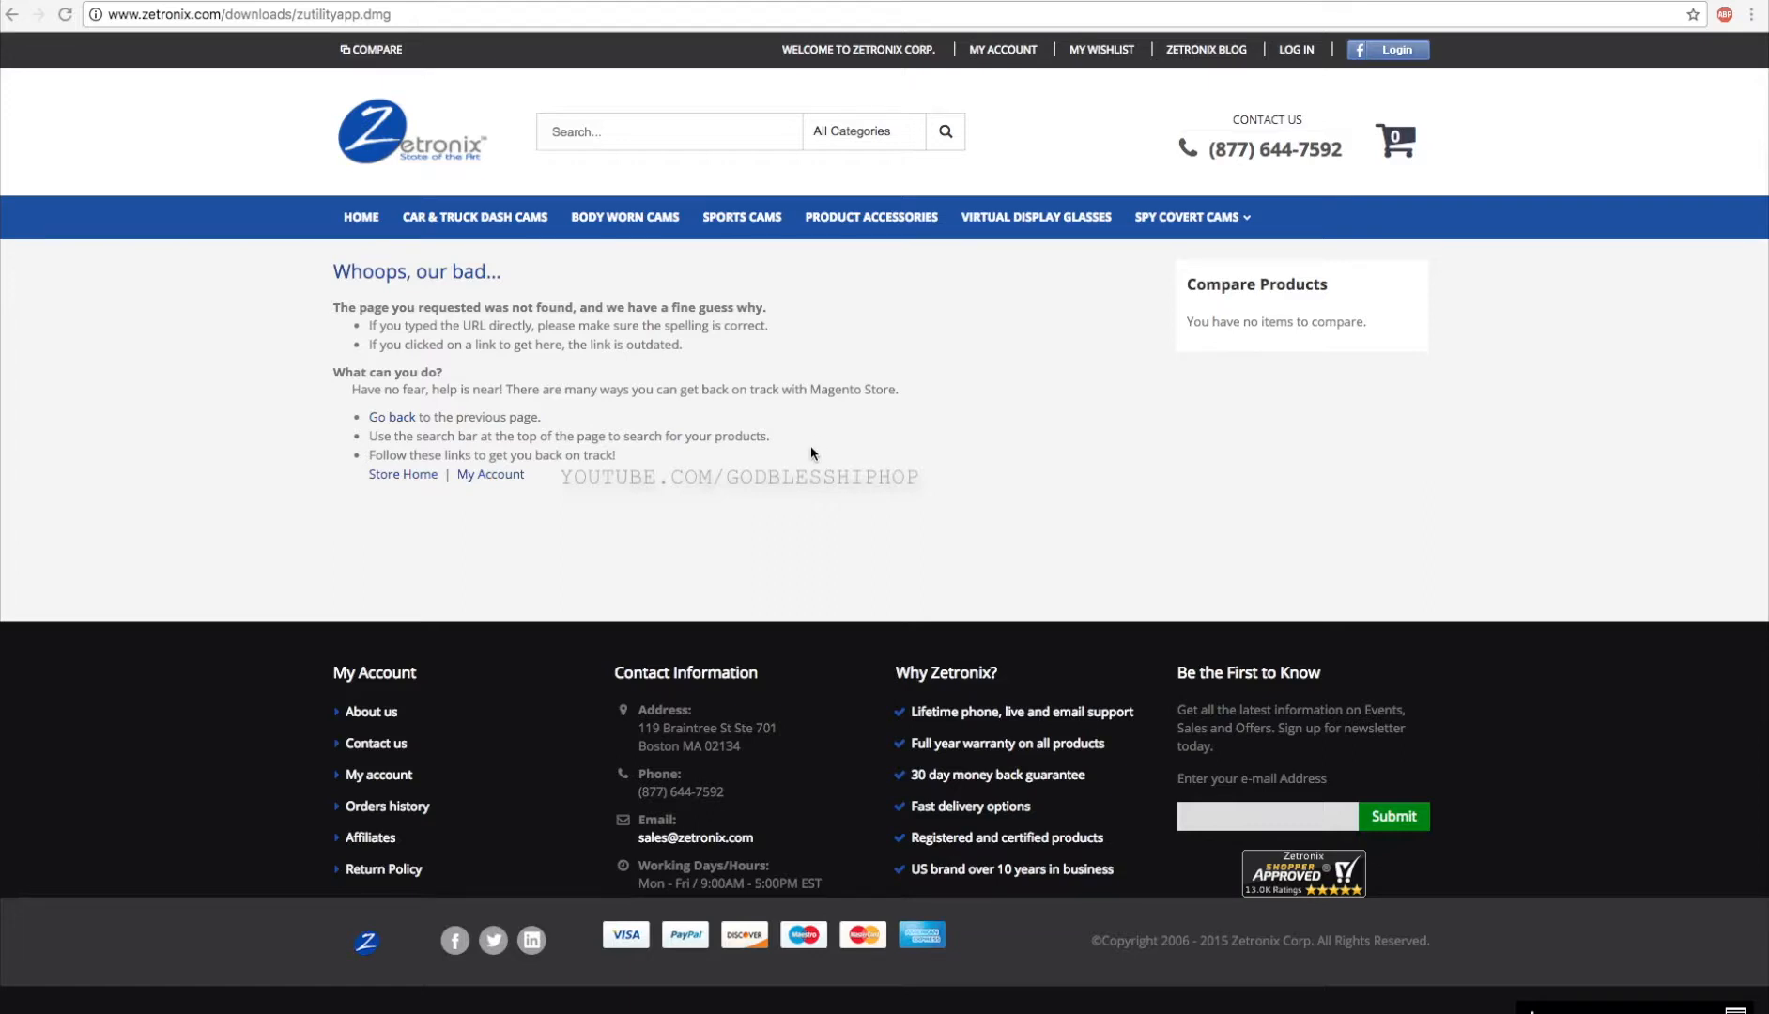
mouse_move(762, 468)
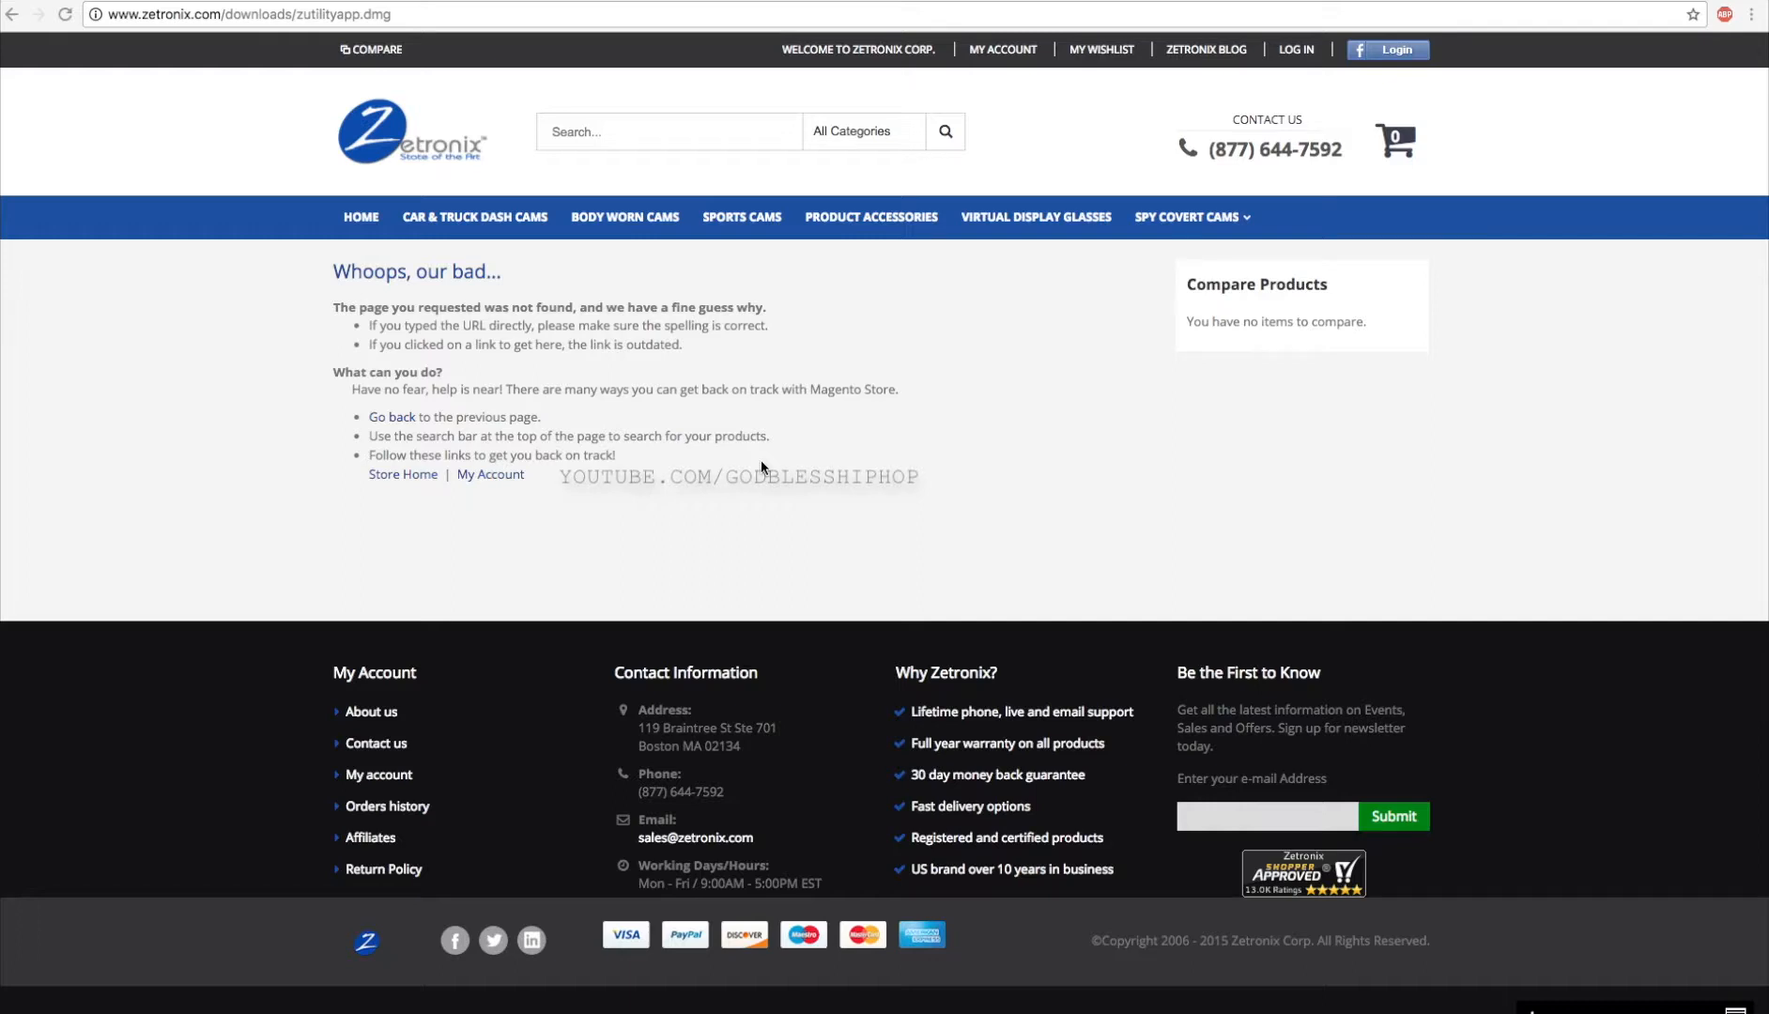
mouse_move(599, 545)
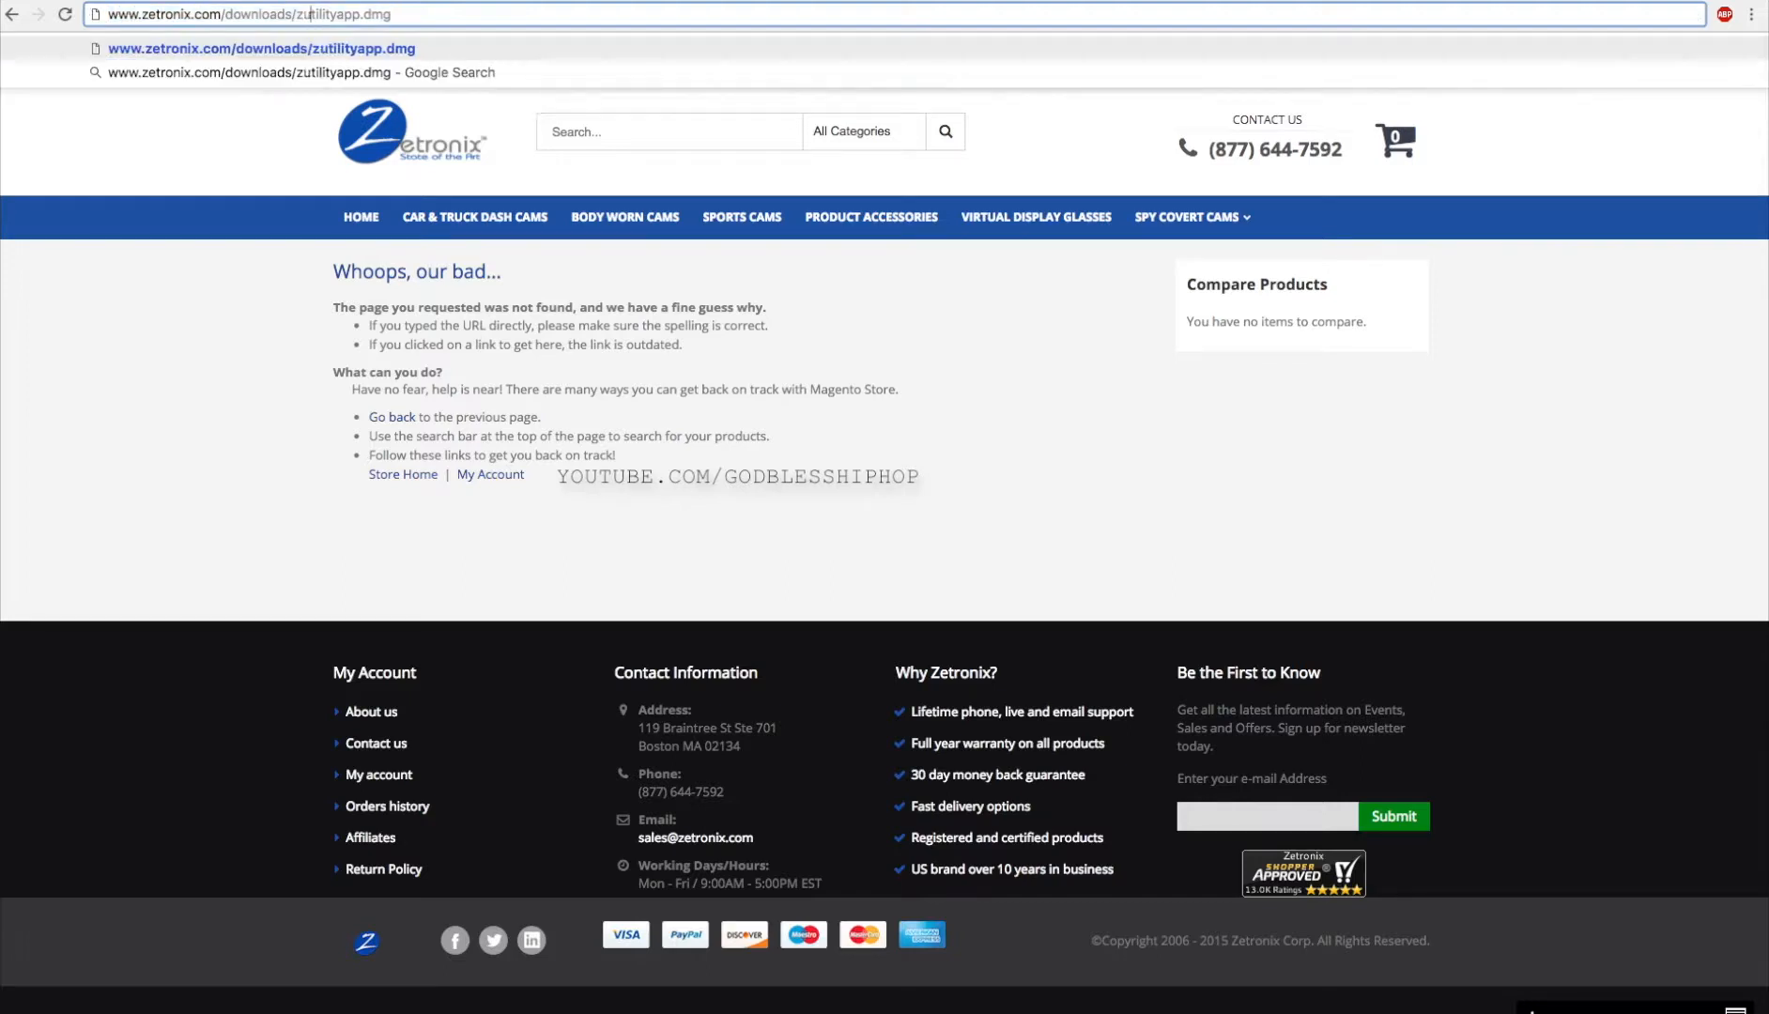
- Correct the address-bar URL so the zUtilityApp.dmg download link loads
key(Backspace)
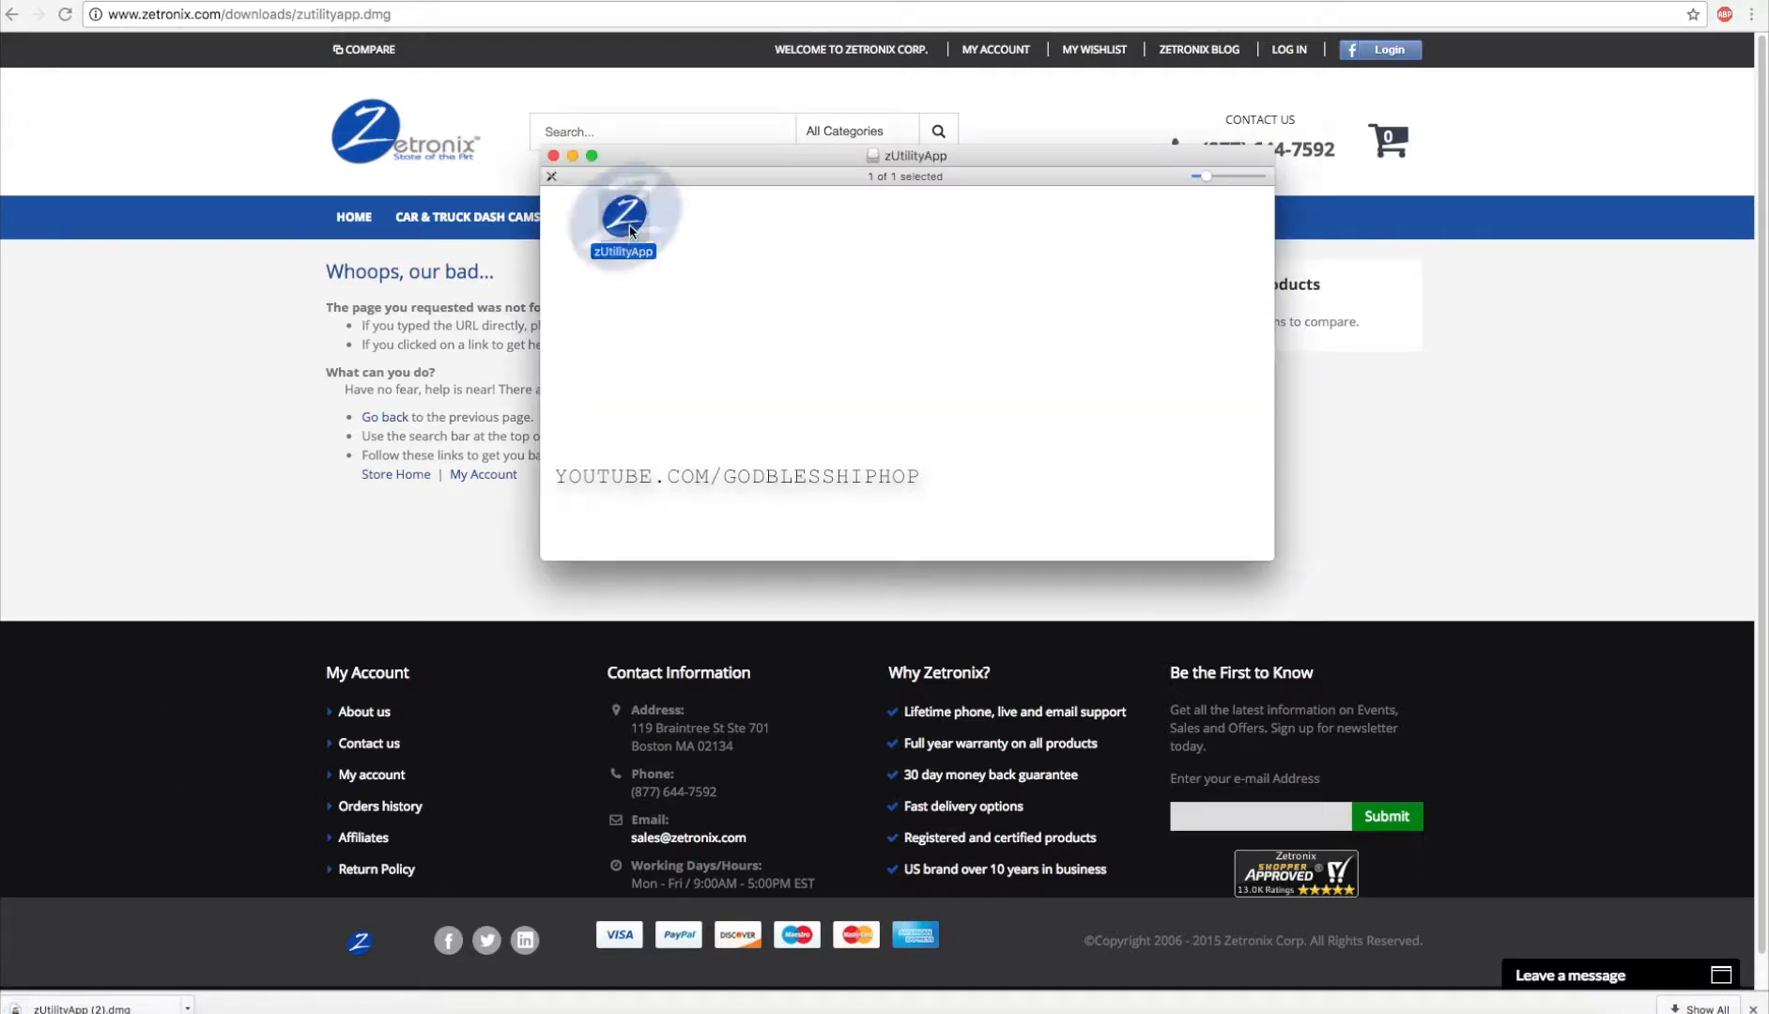
- Launch zUtilityApp from the disk image, confirm the download warning, and scroll to zPen-SuperHD
double_click(624, 214)
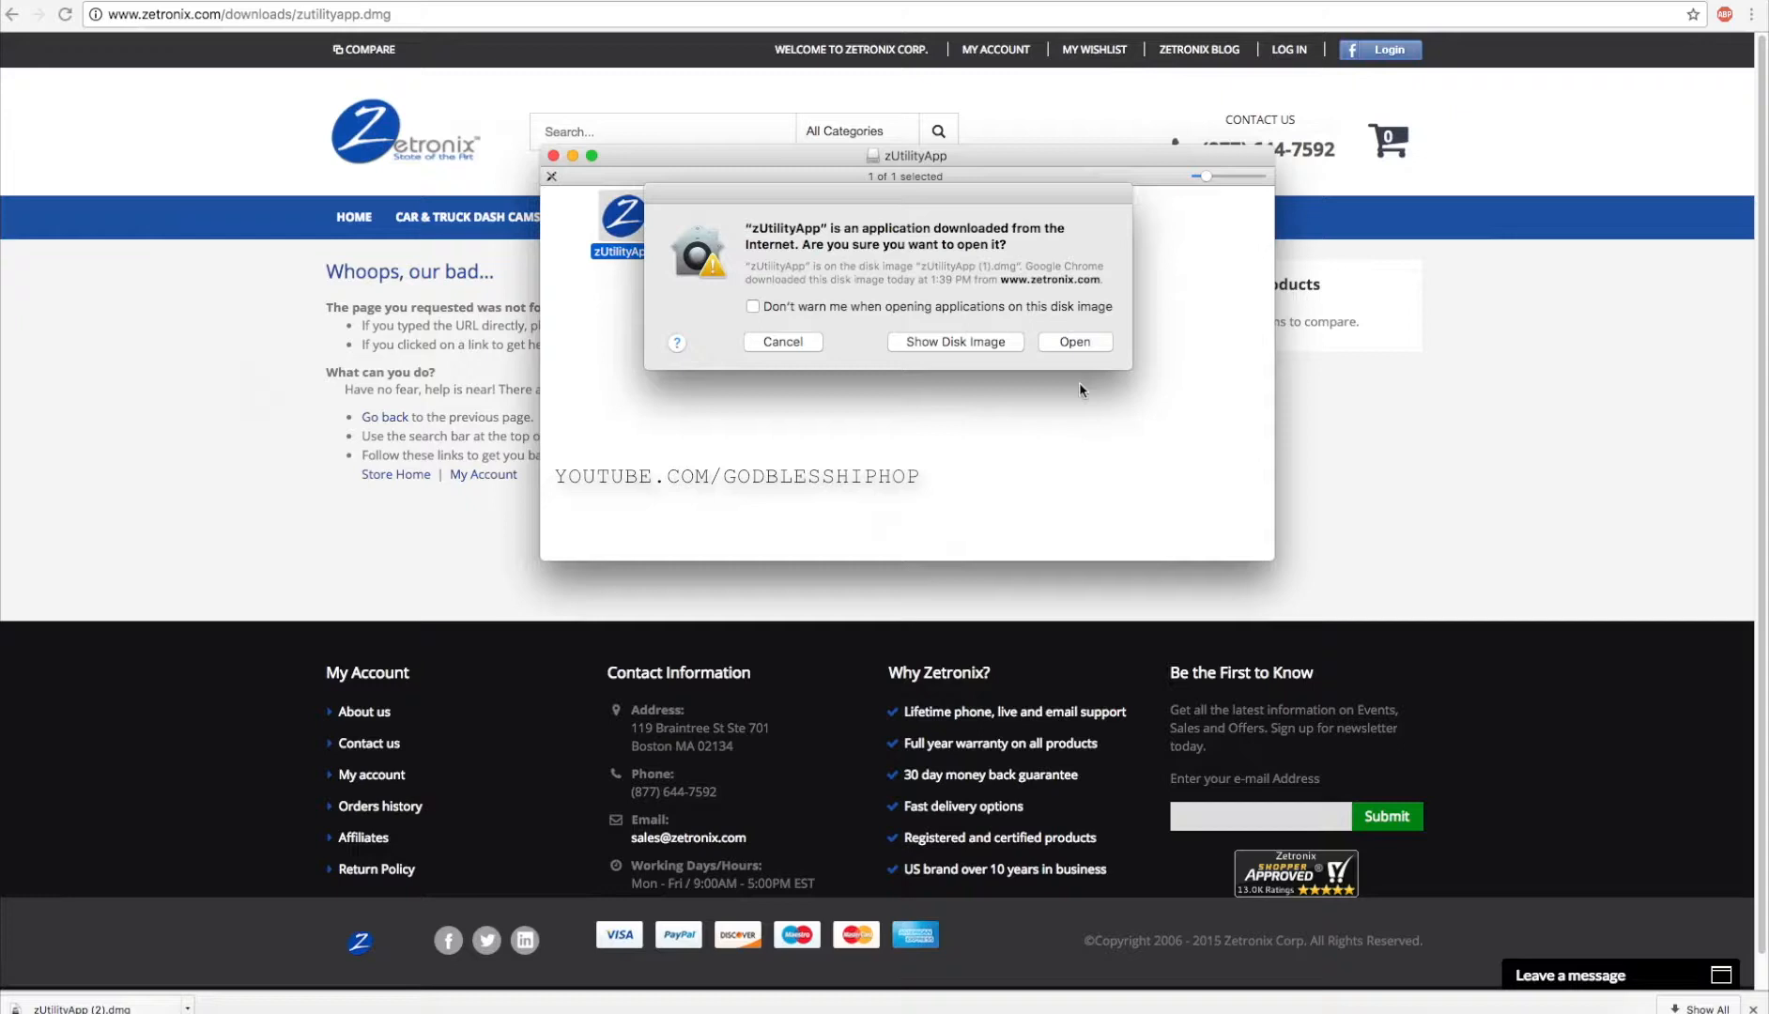
click(1072, 342)
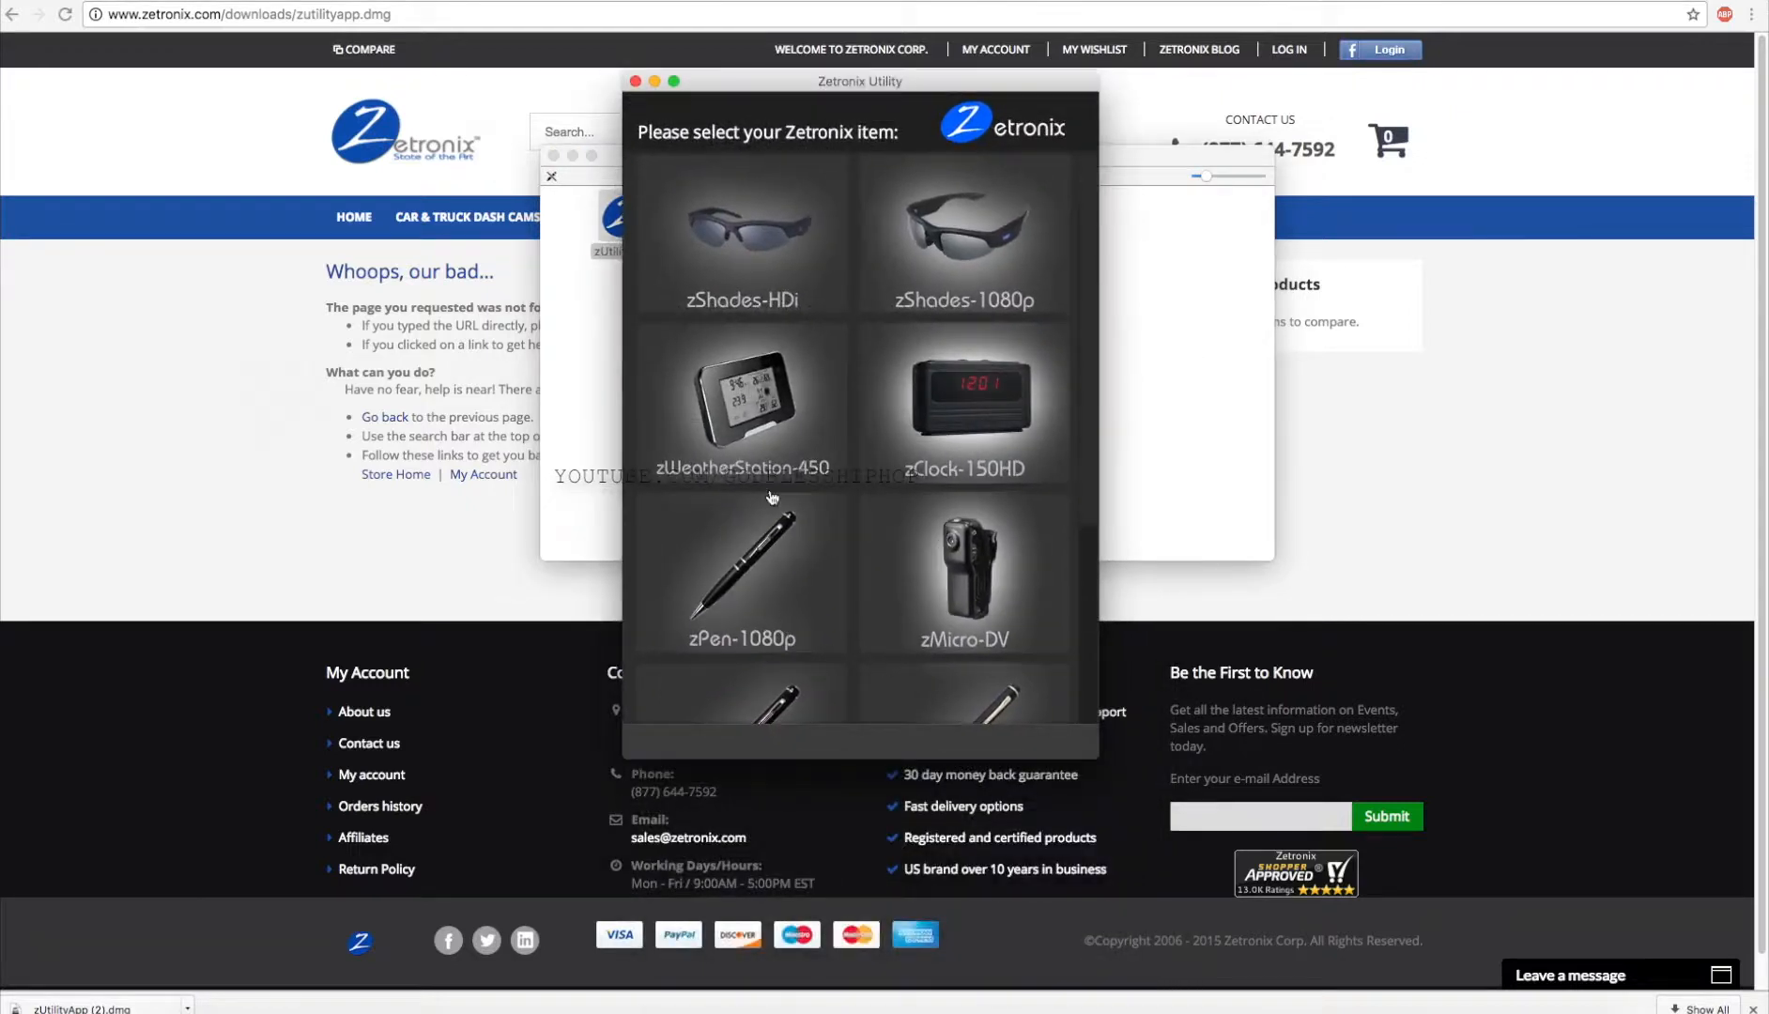
scroll(down, 3)
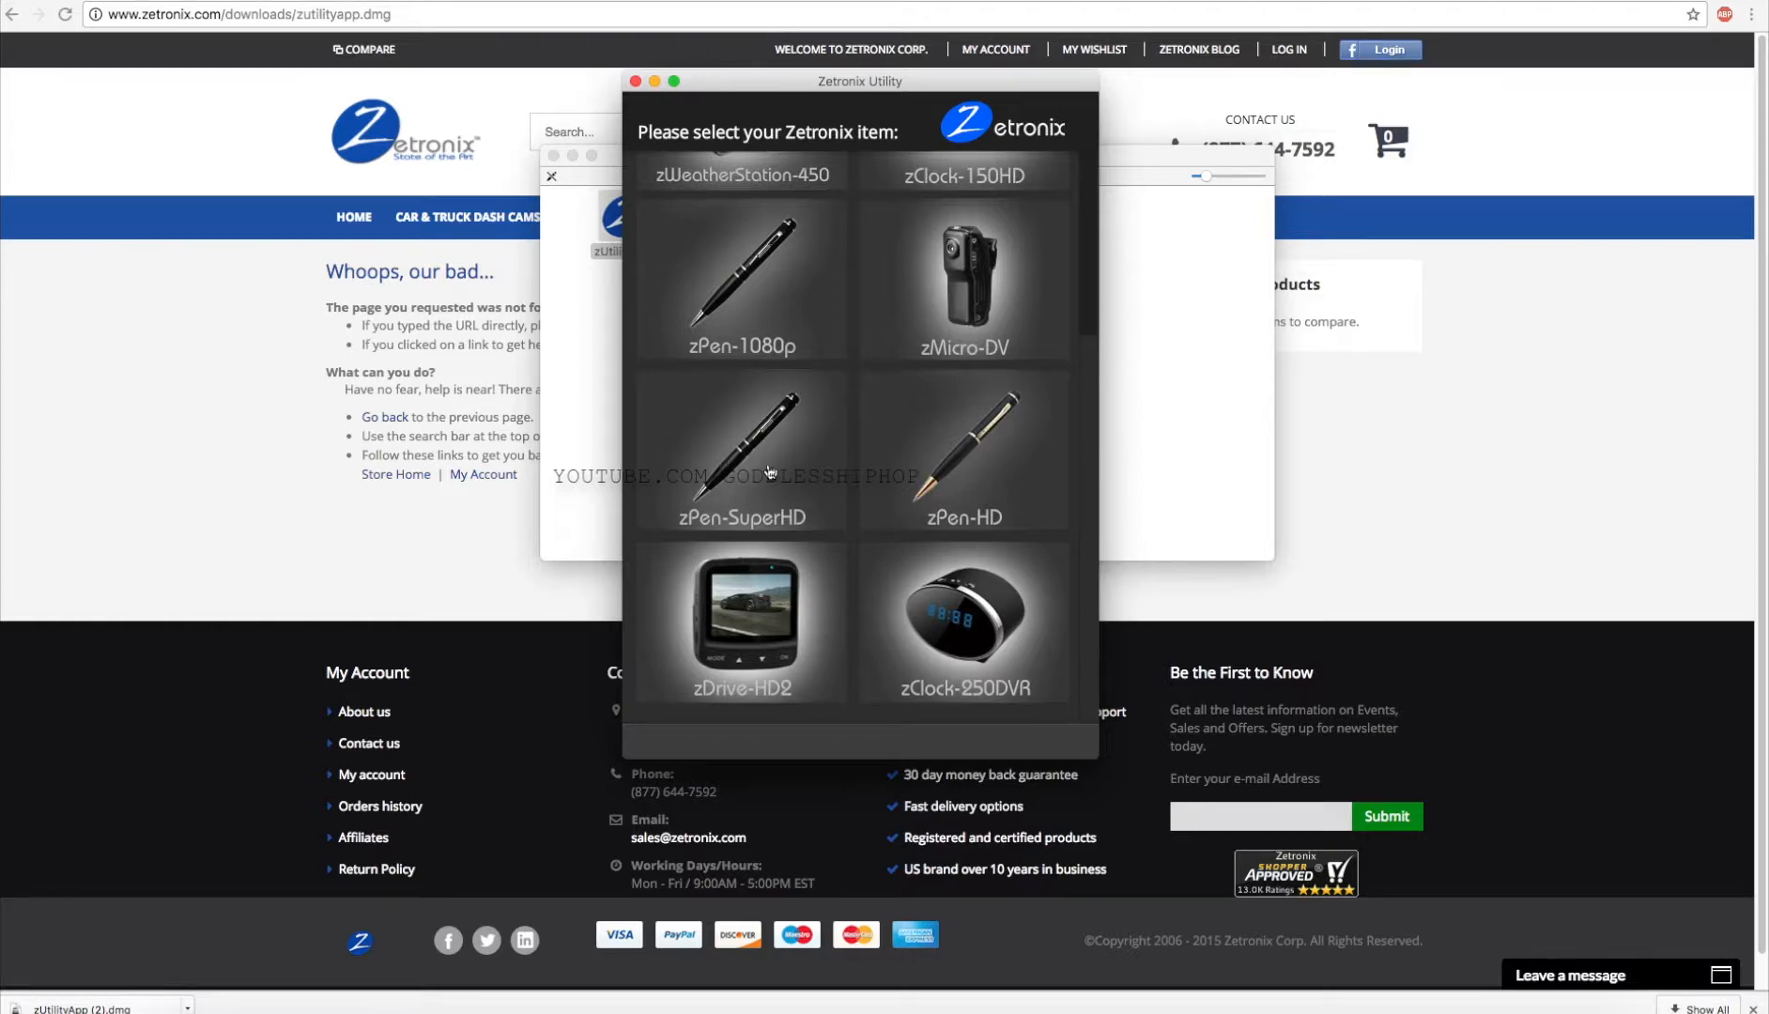
mouse_move(768, 504)
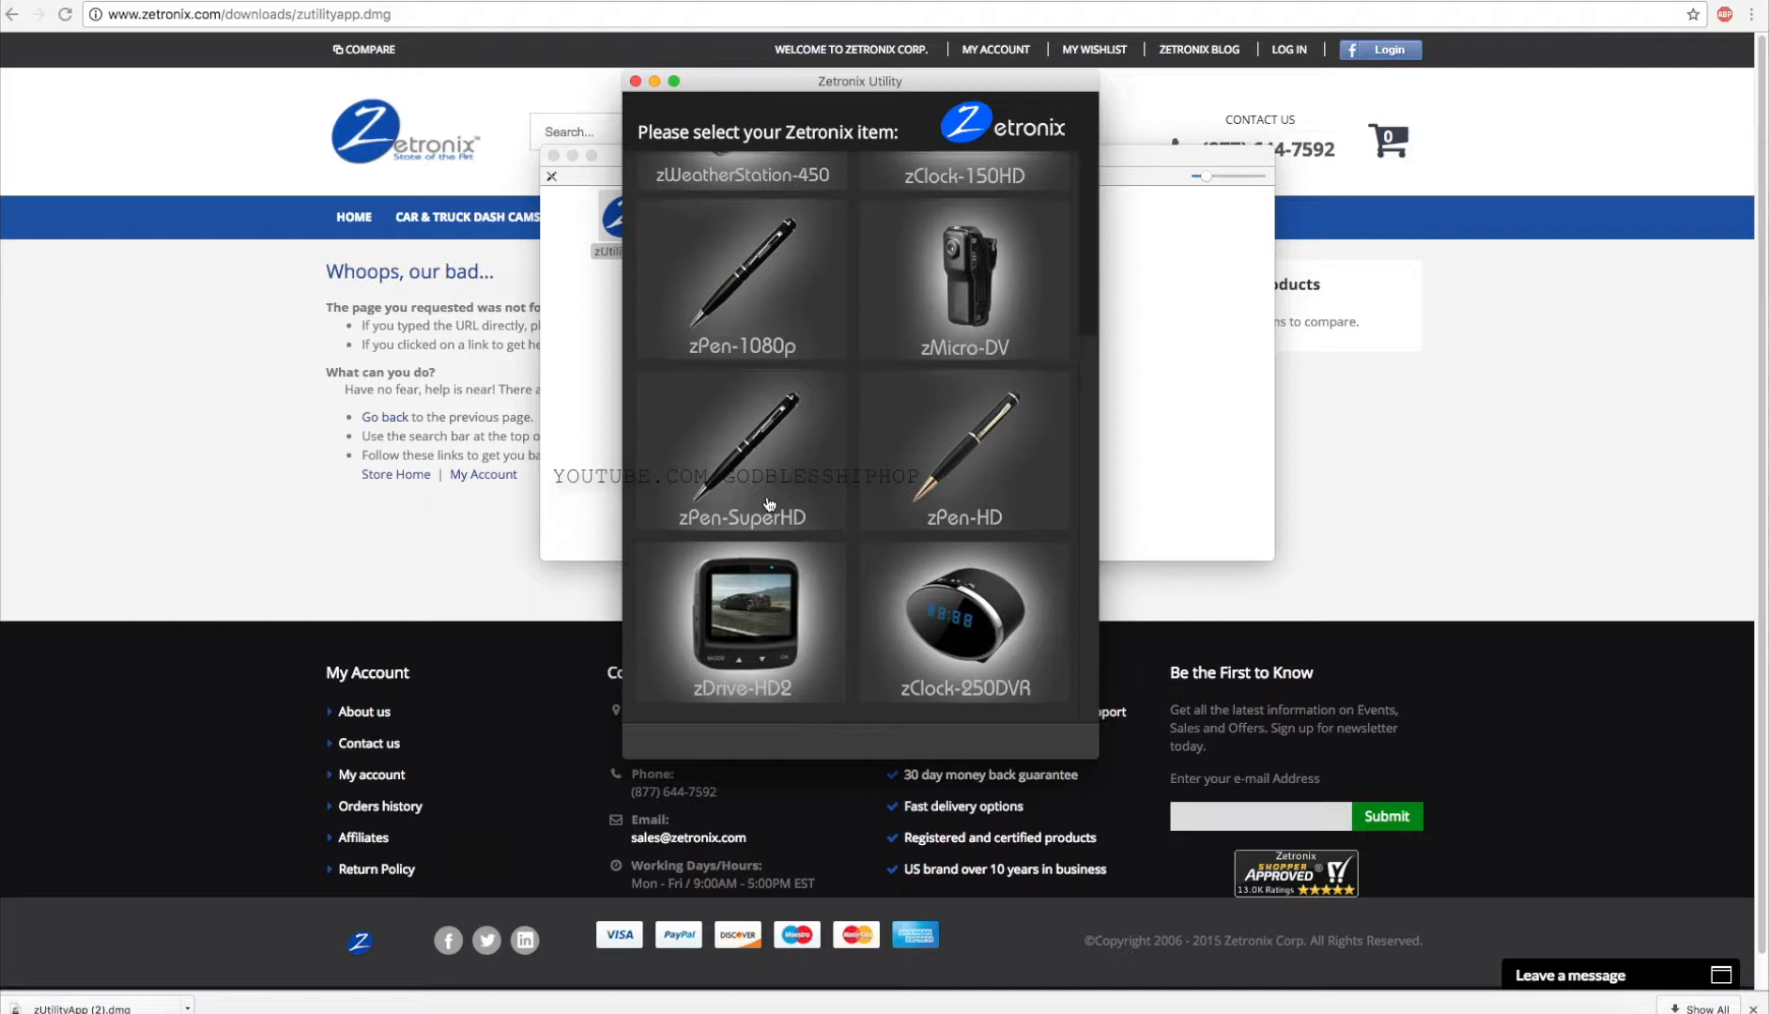
mouse_move(766, 492)
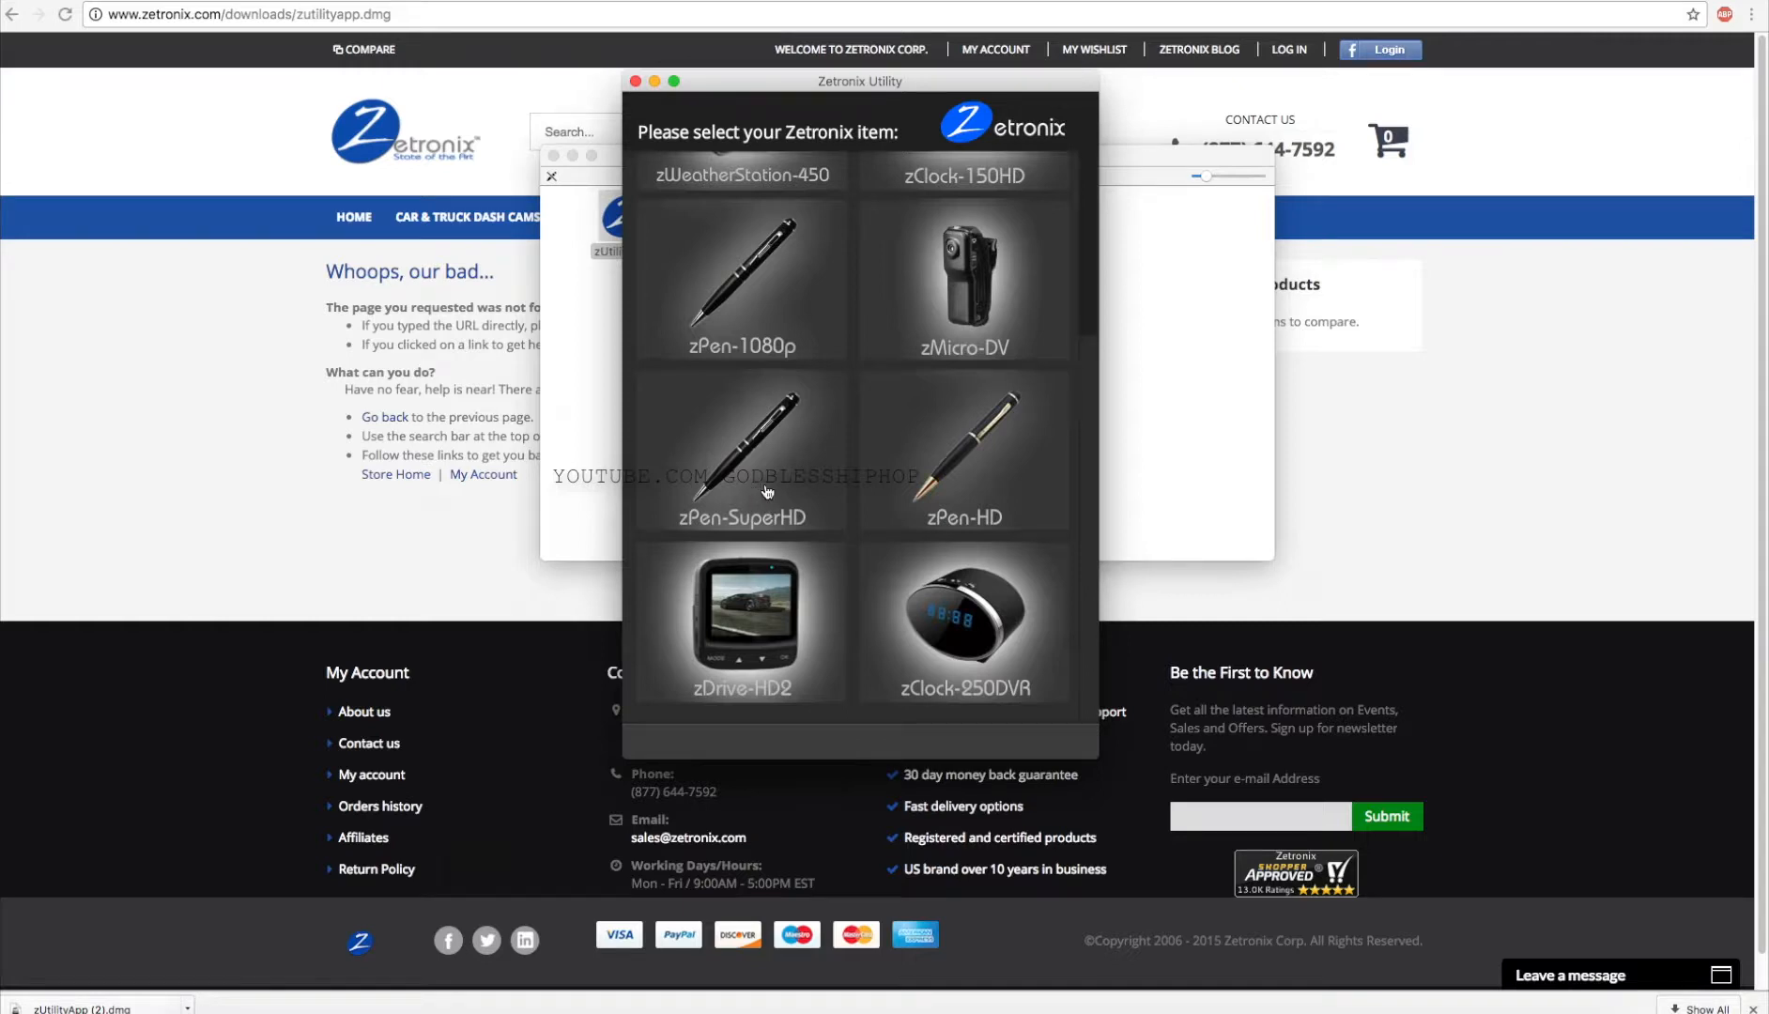
- Select the zPen-SuperHD device and start its time/date stamp setup
click(740, 450)
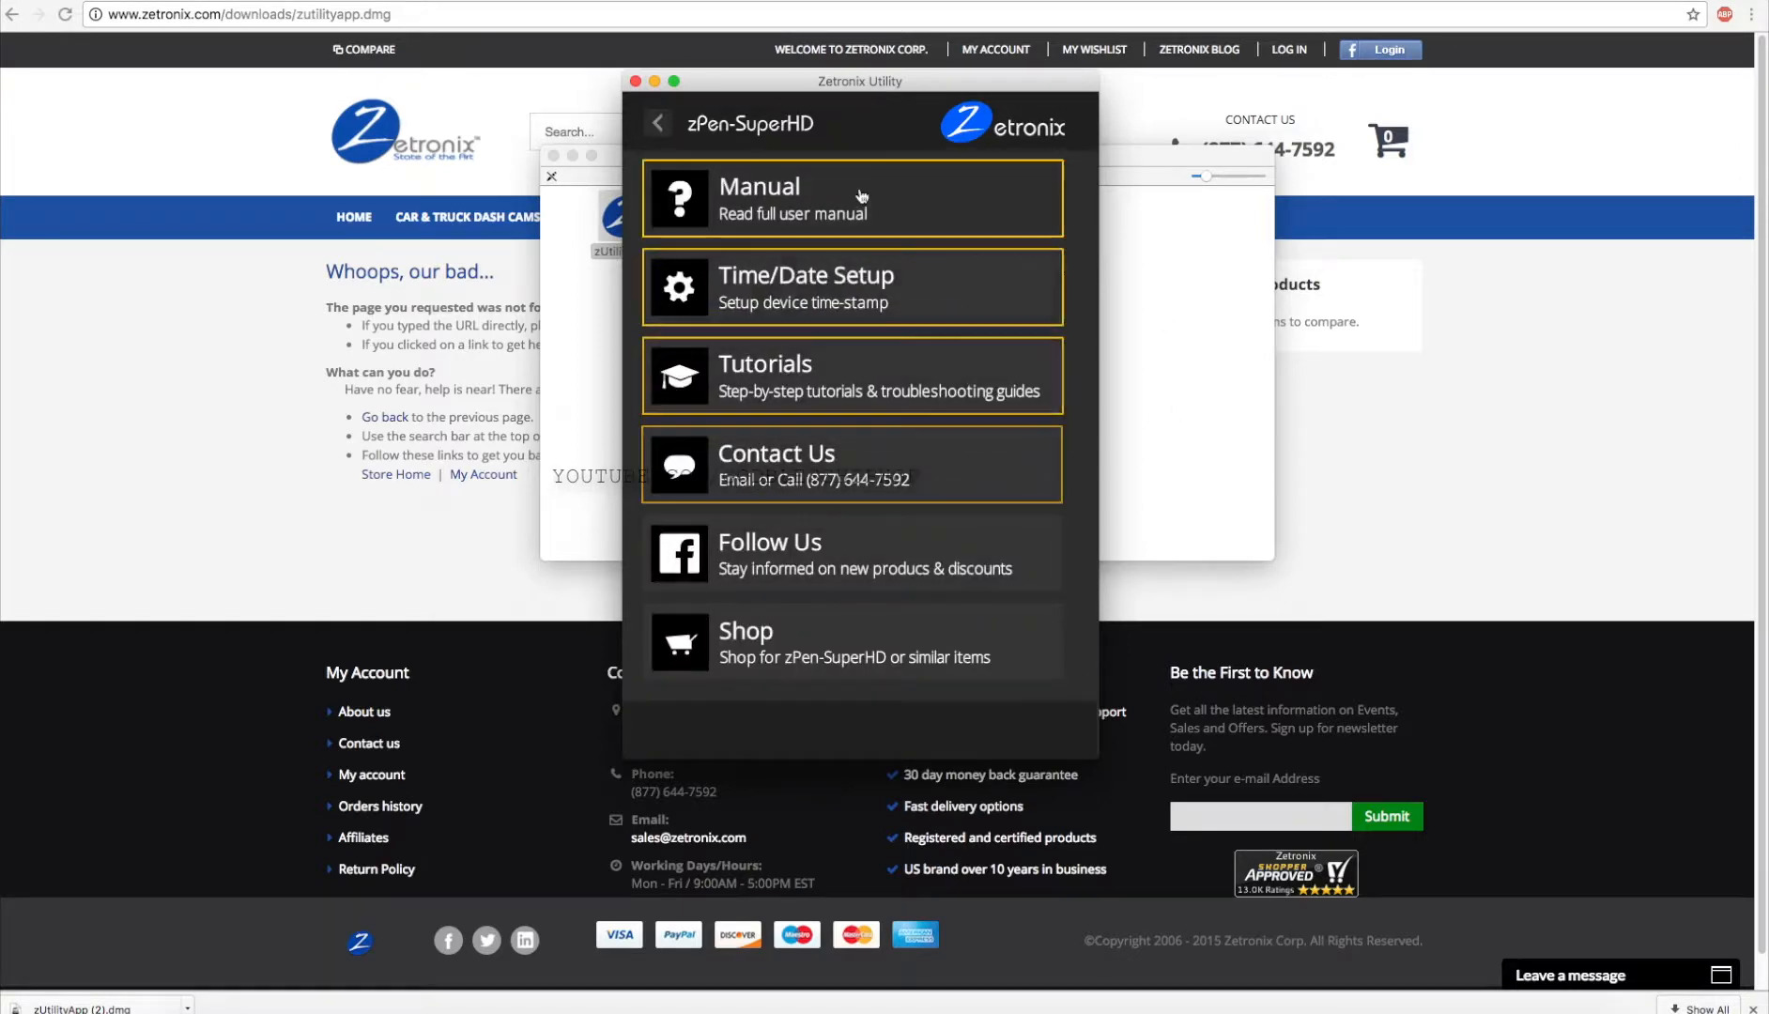
mouse_move(865, 294)
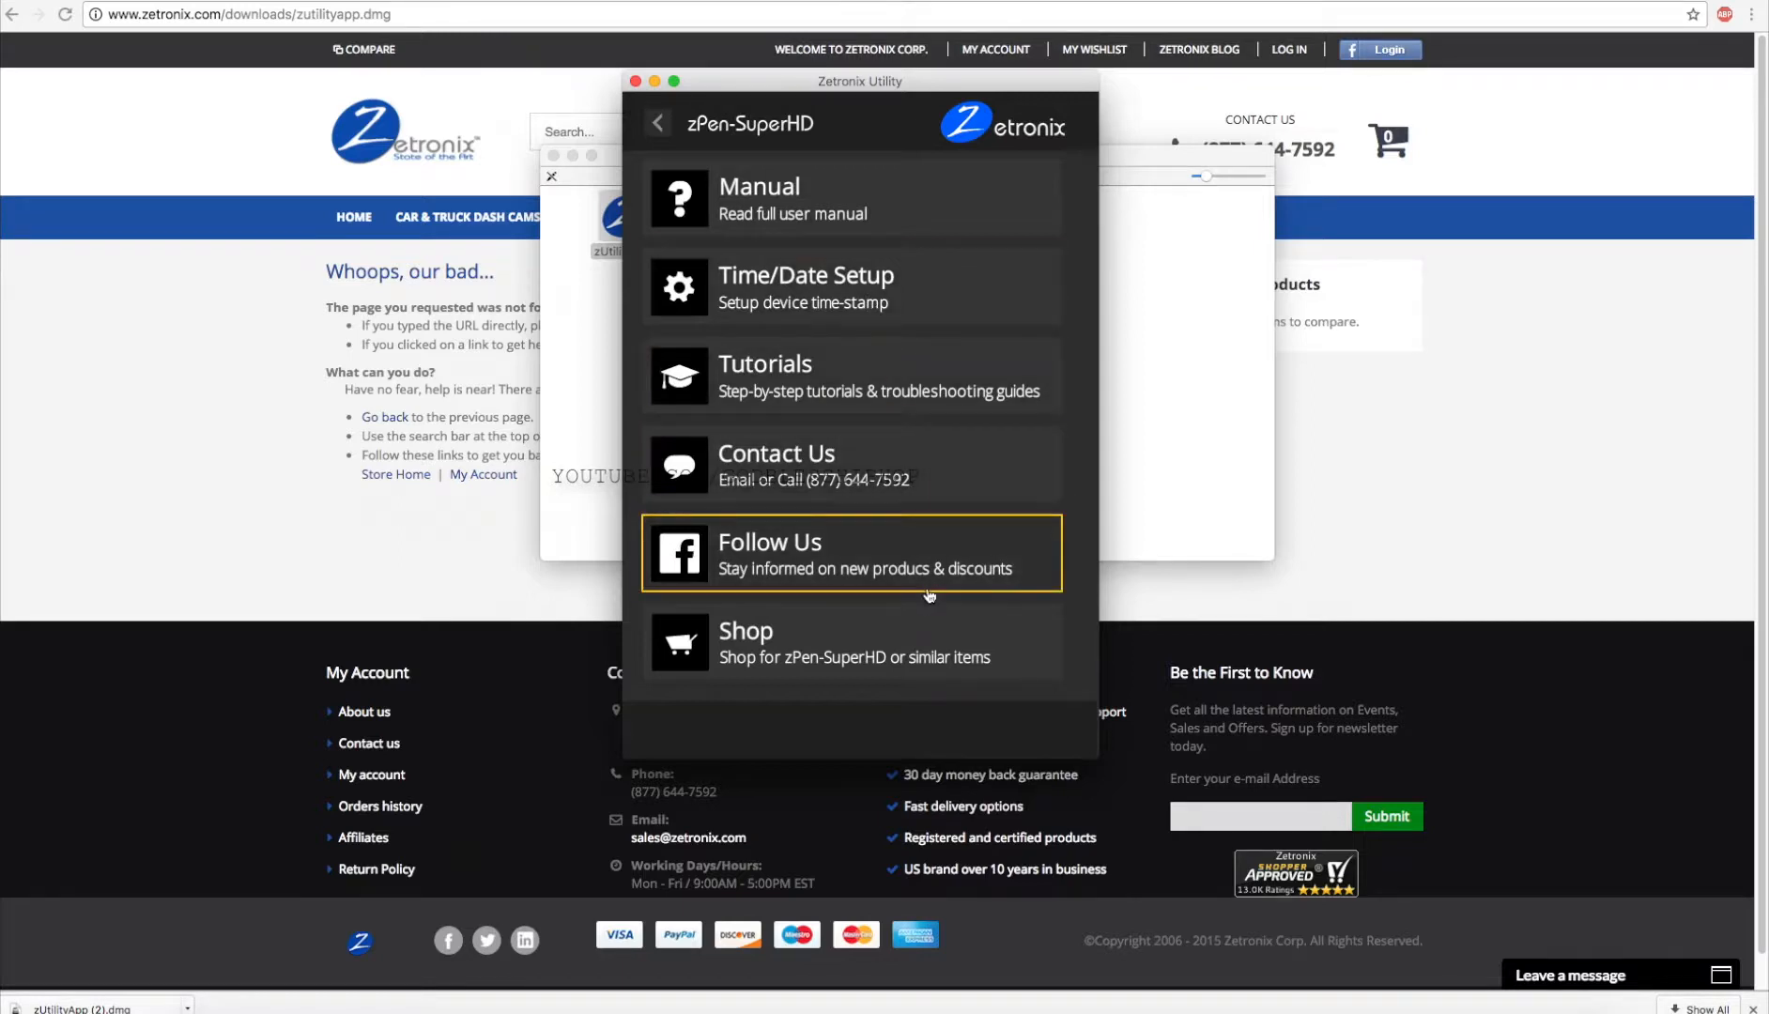
mouse_move(882, 214)
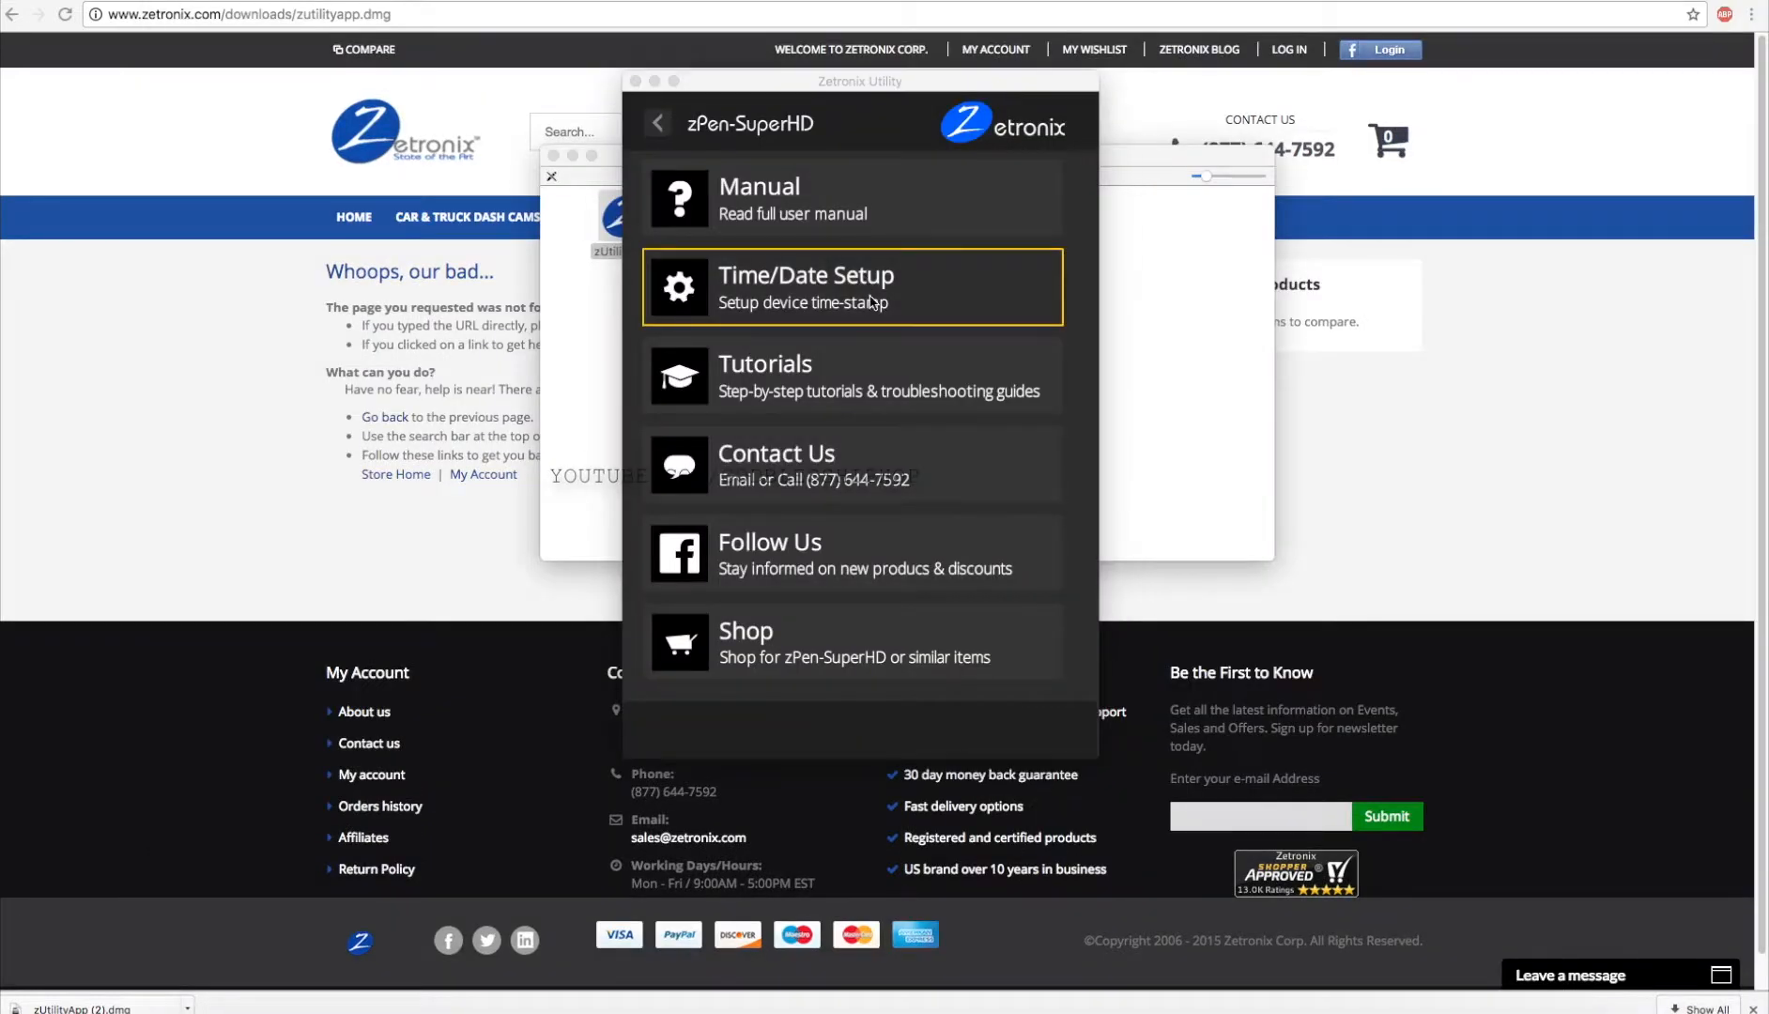
click(850, 288)
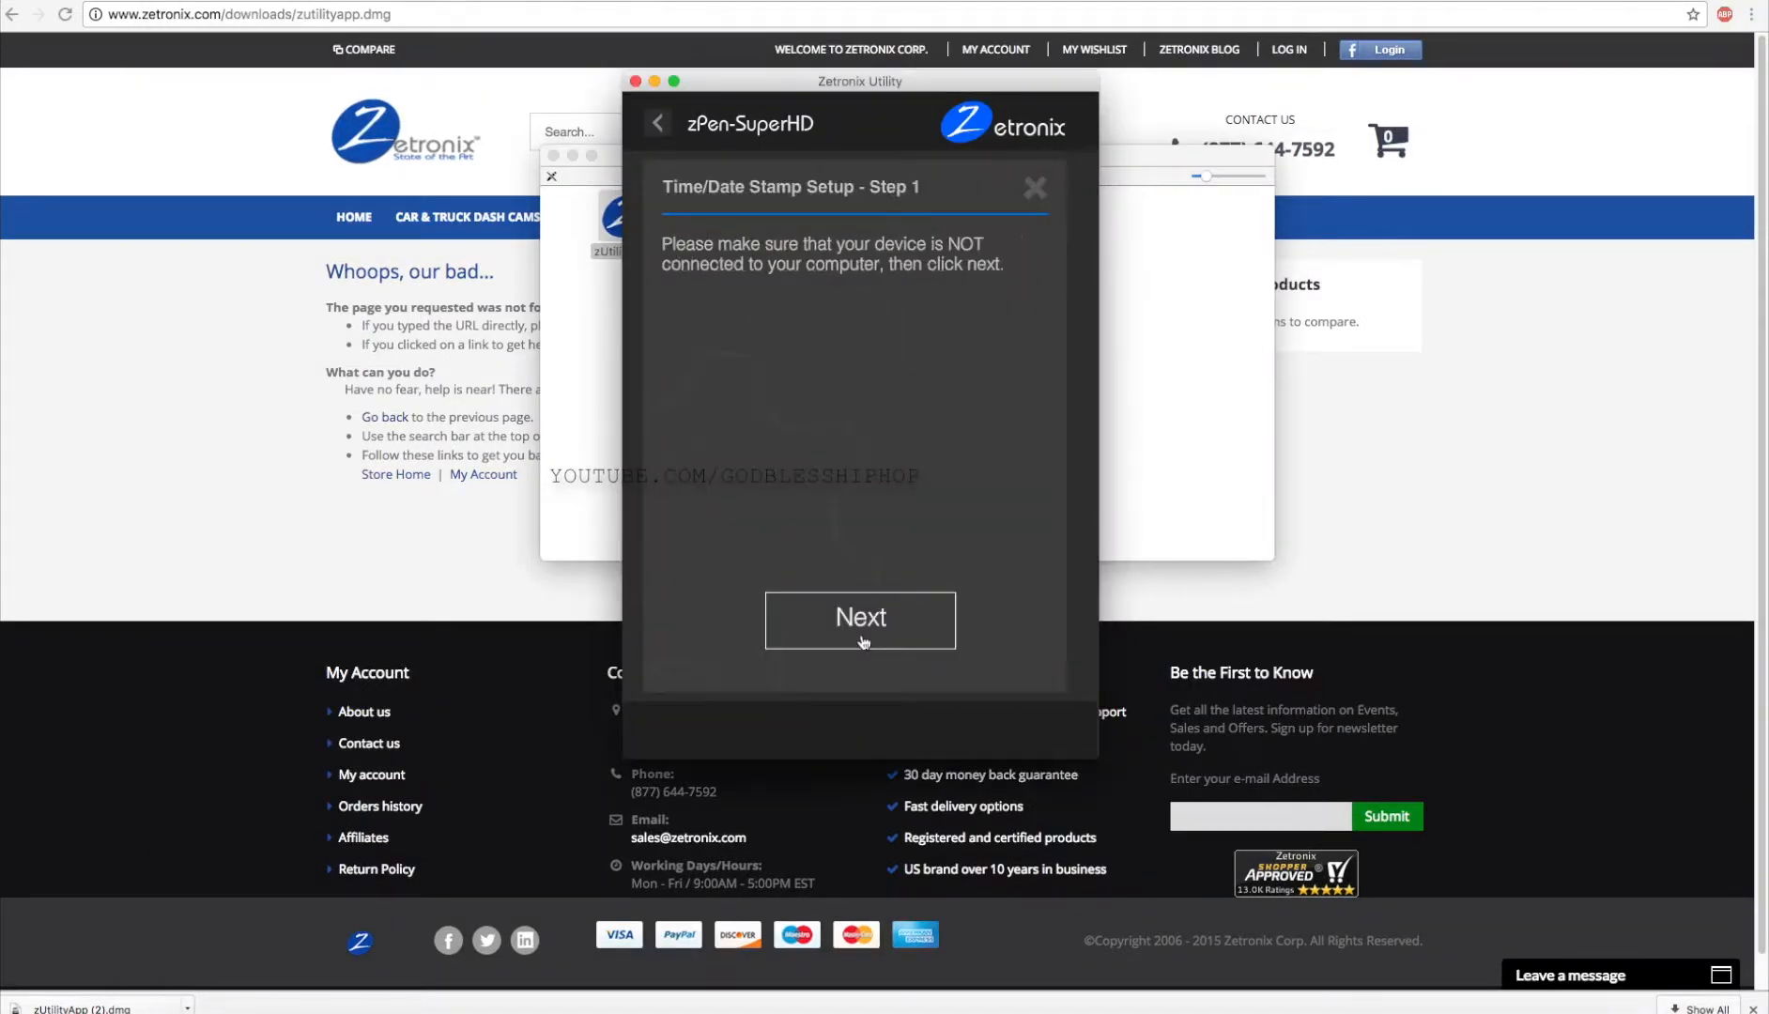
- Continue past the disconnect notice, choose a custom time of 18 March 2017 1:57 PM, and submit it
click(859, 618)
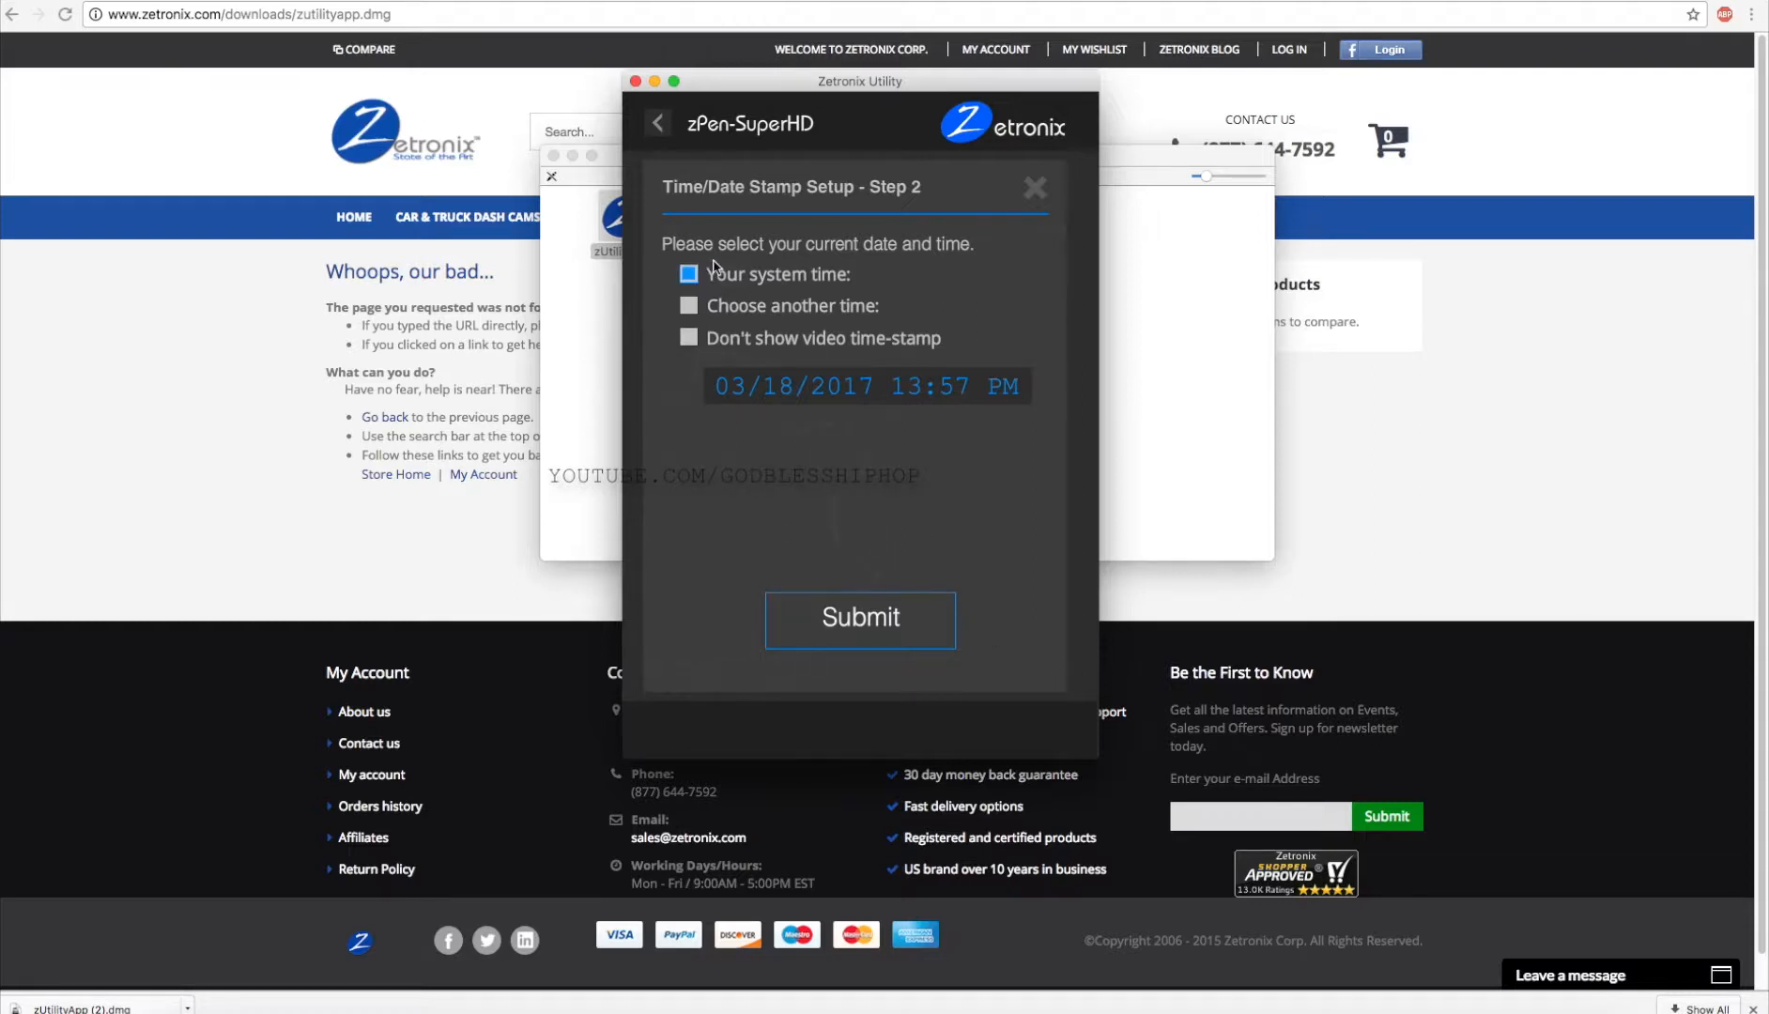
click(688, 306)
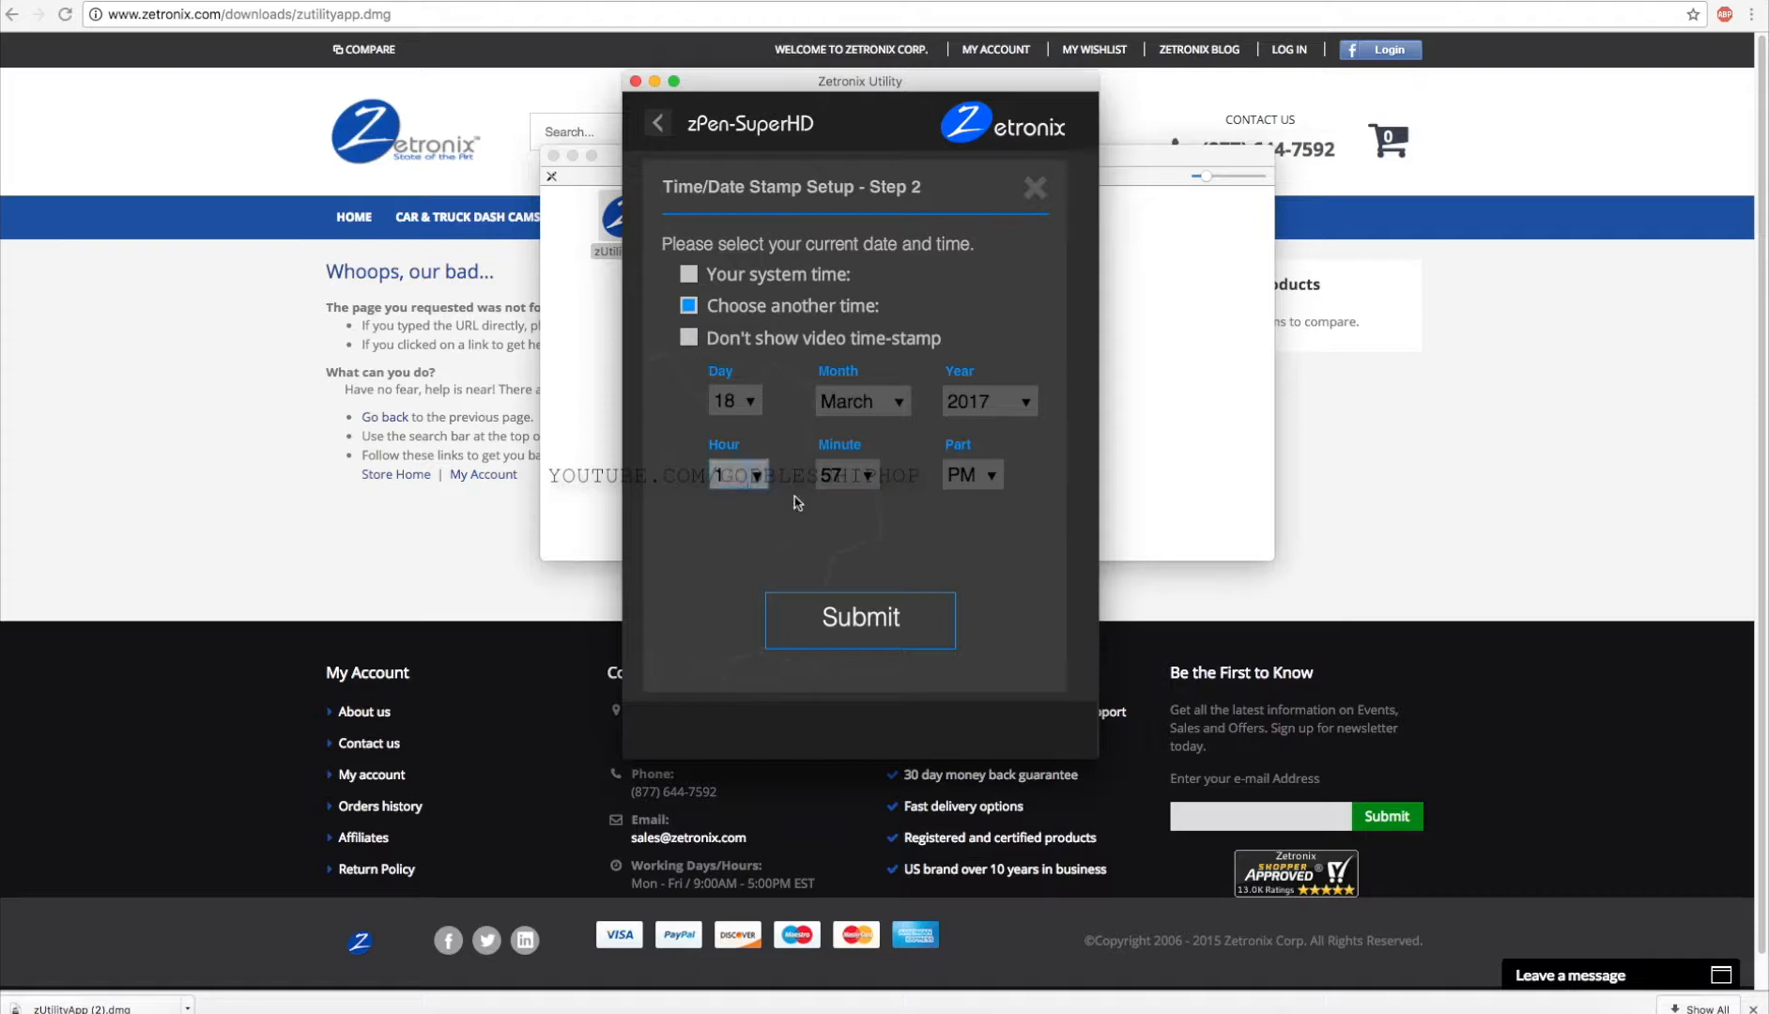
click(858, 619)
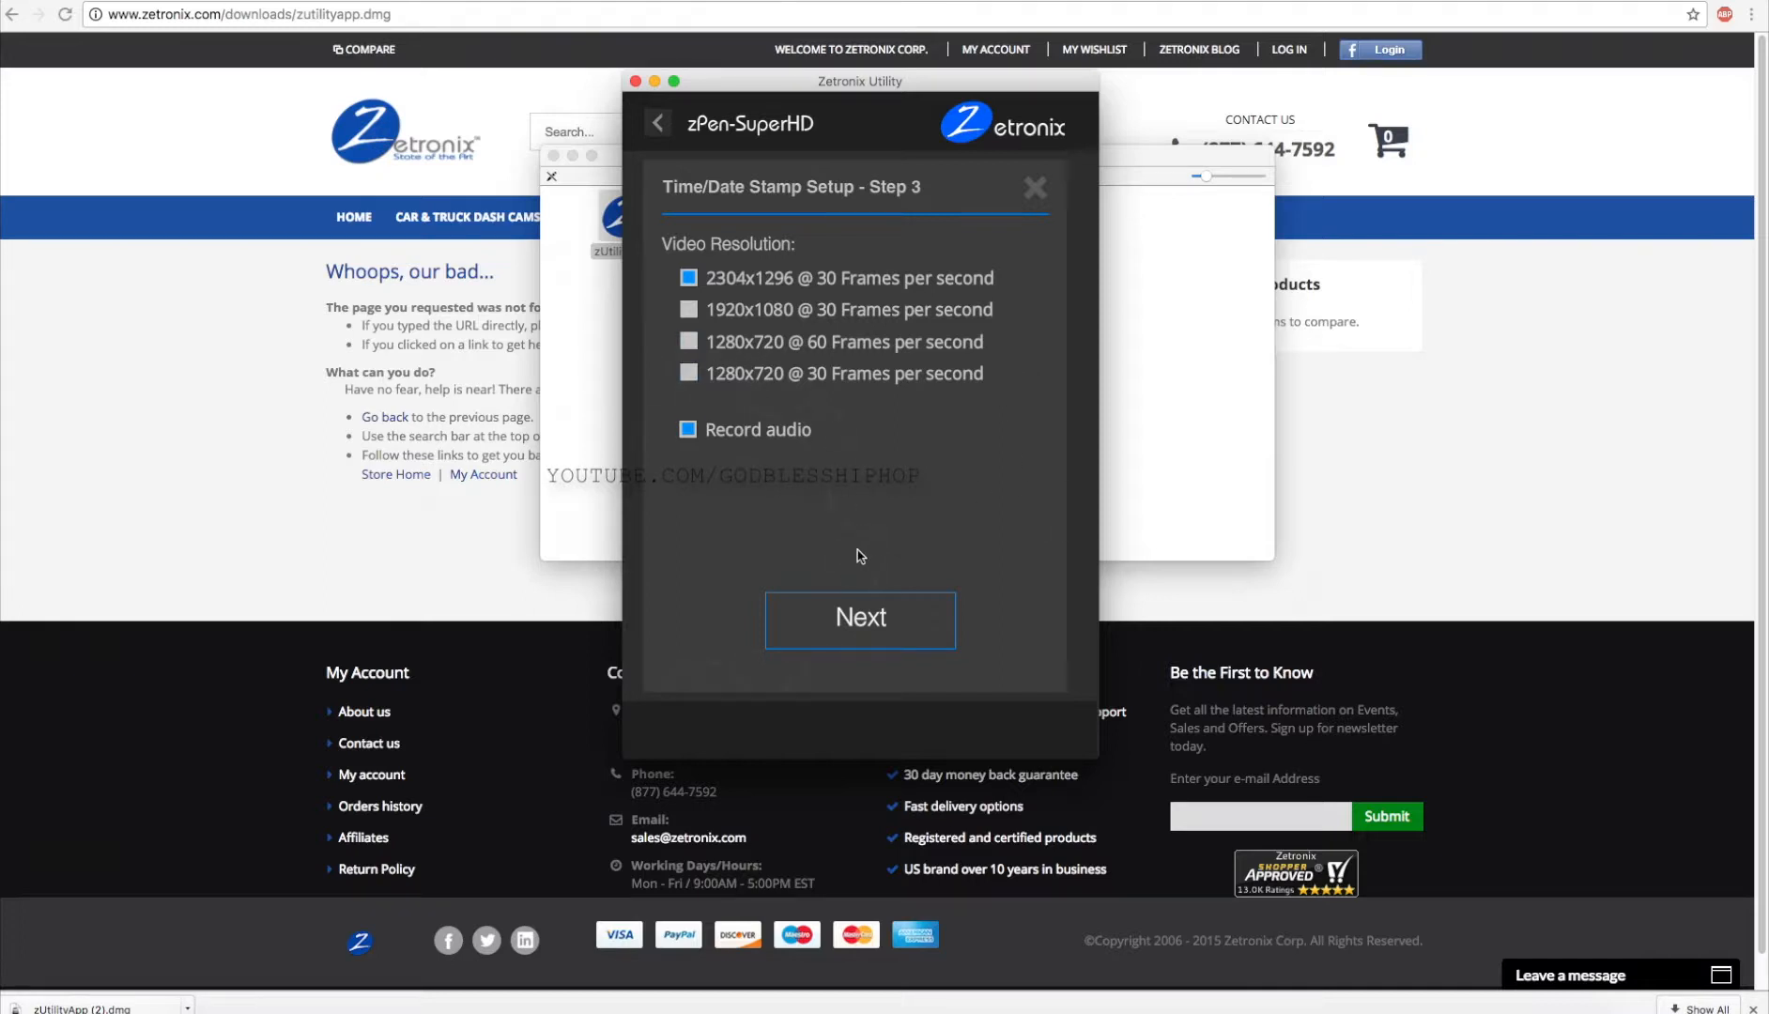
- Accept 2304x1296 at 30 fps with audio recording on and continue once the zPen is connected
click(858, 620)
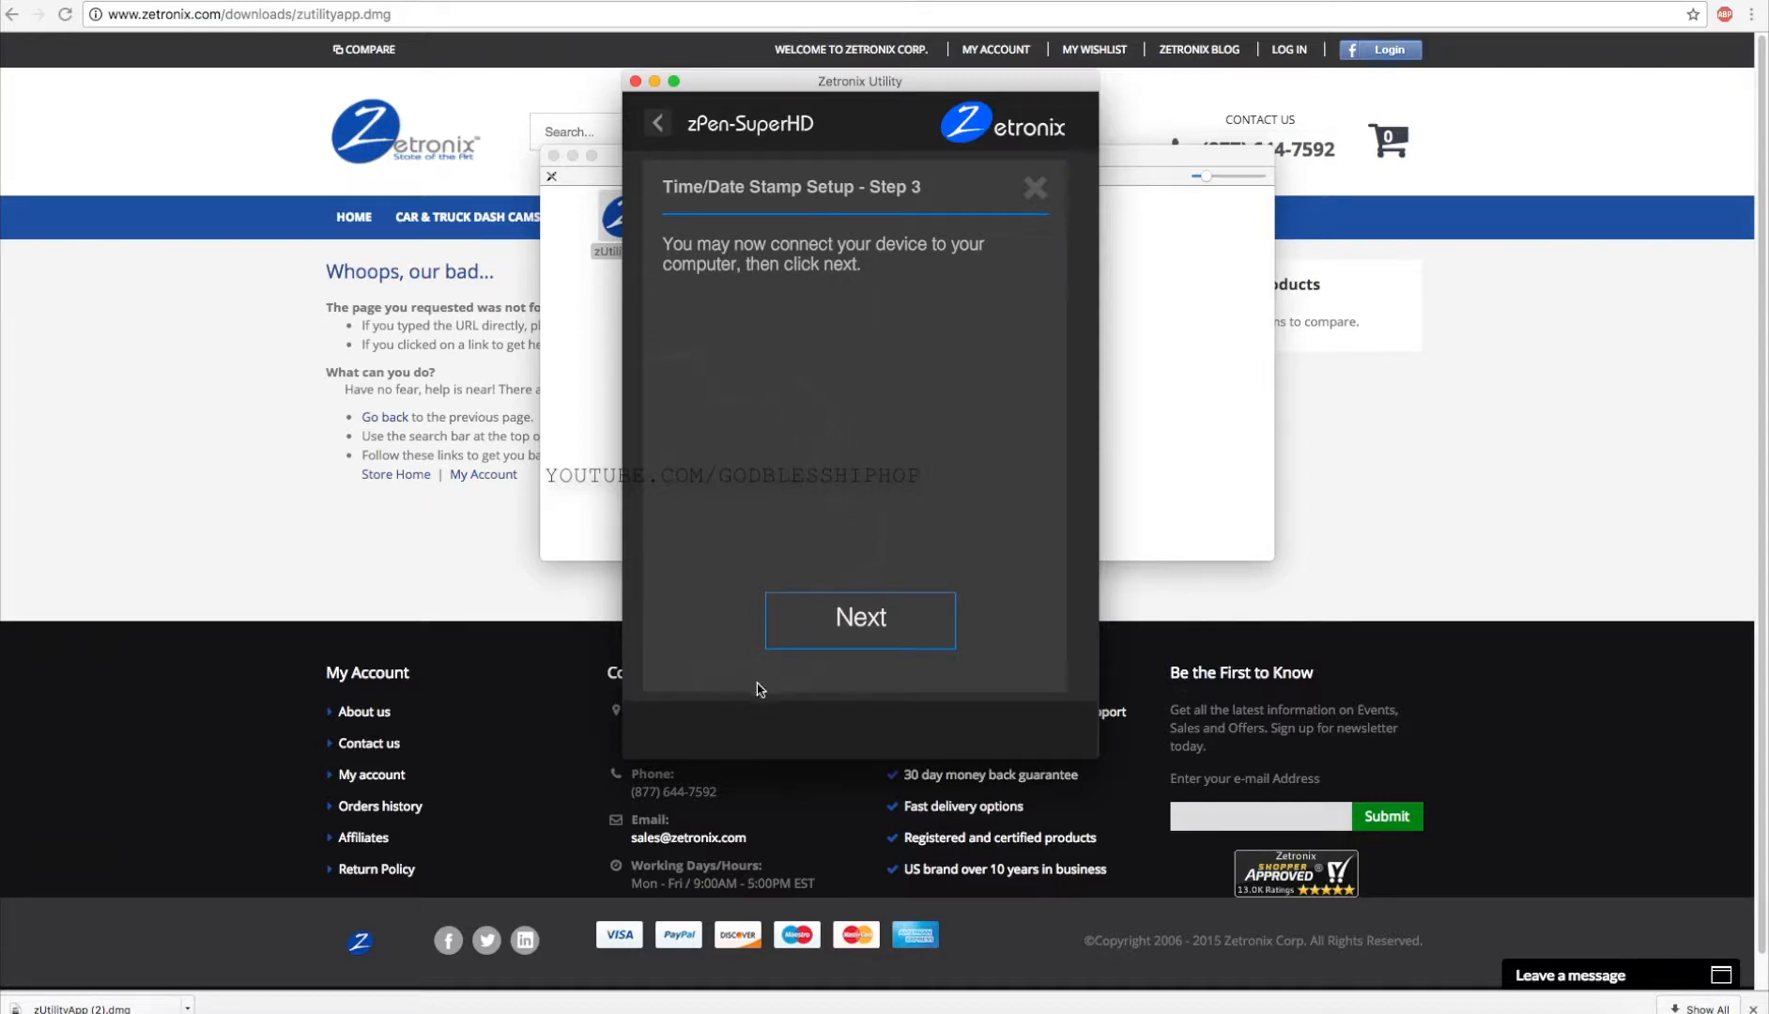
mouse_move(1655, 56)
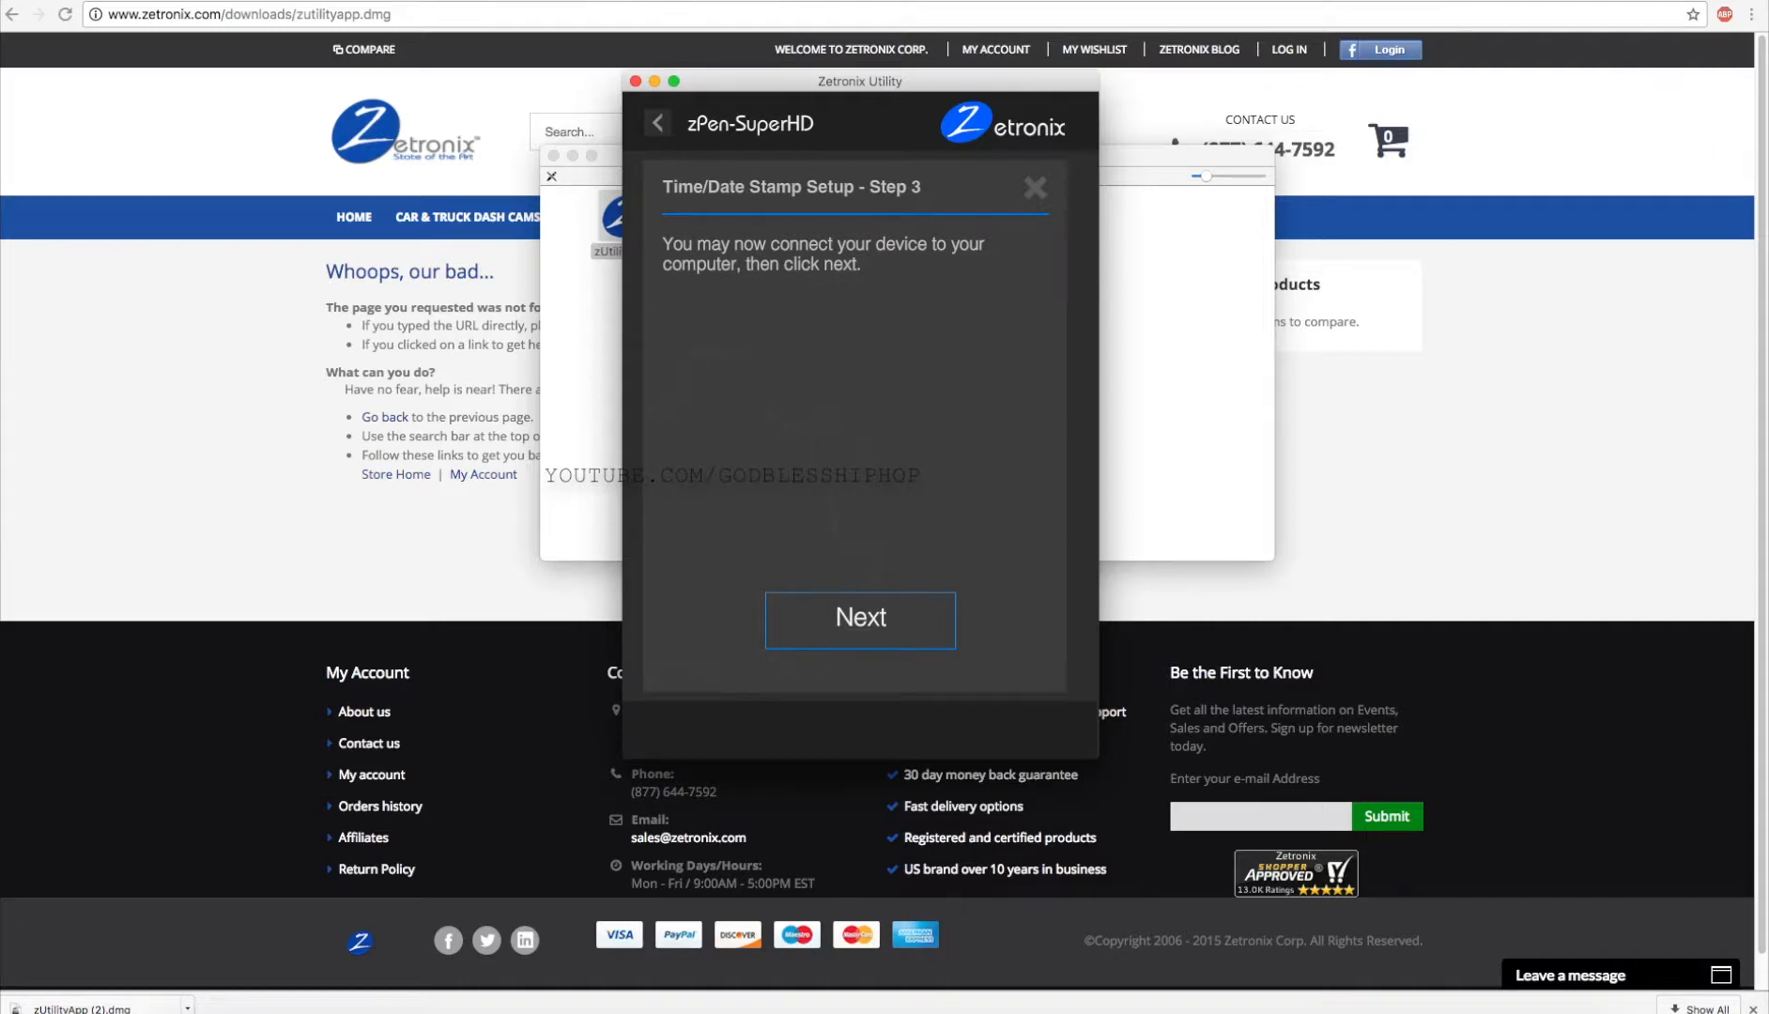
click(1032, 187)
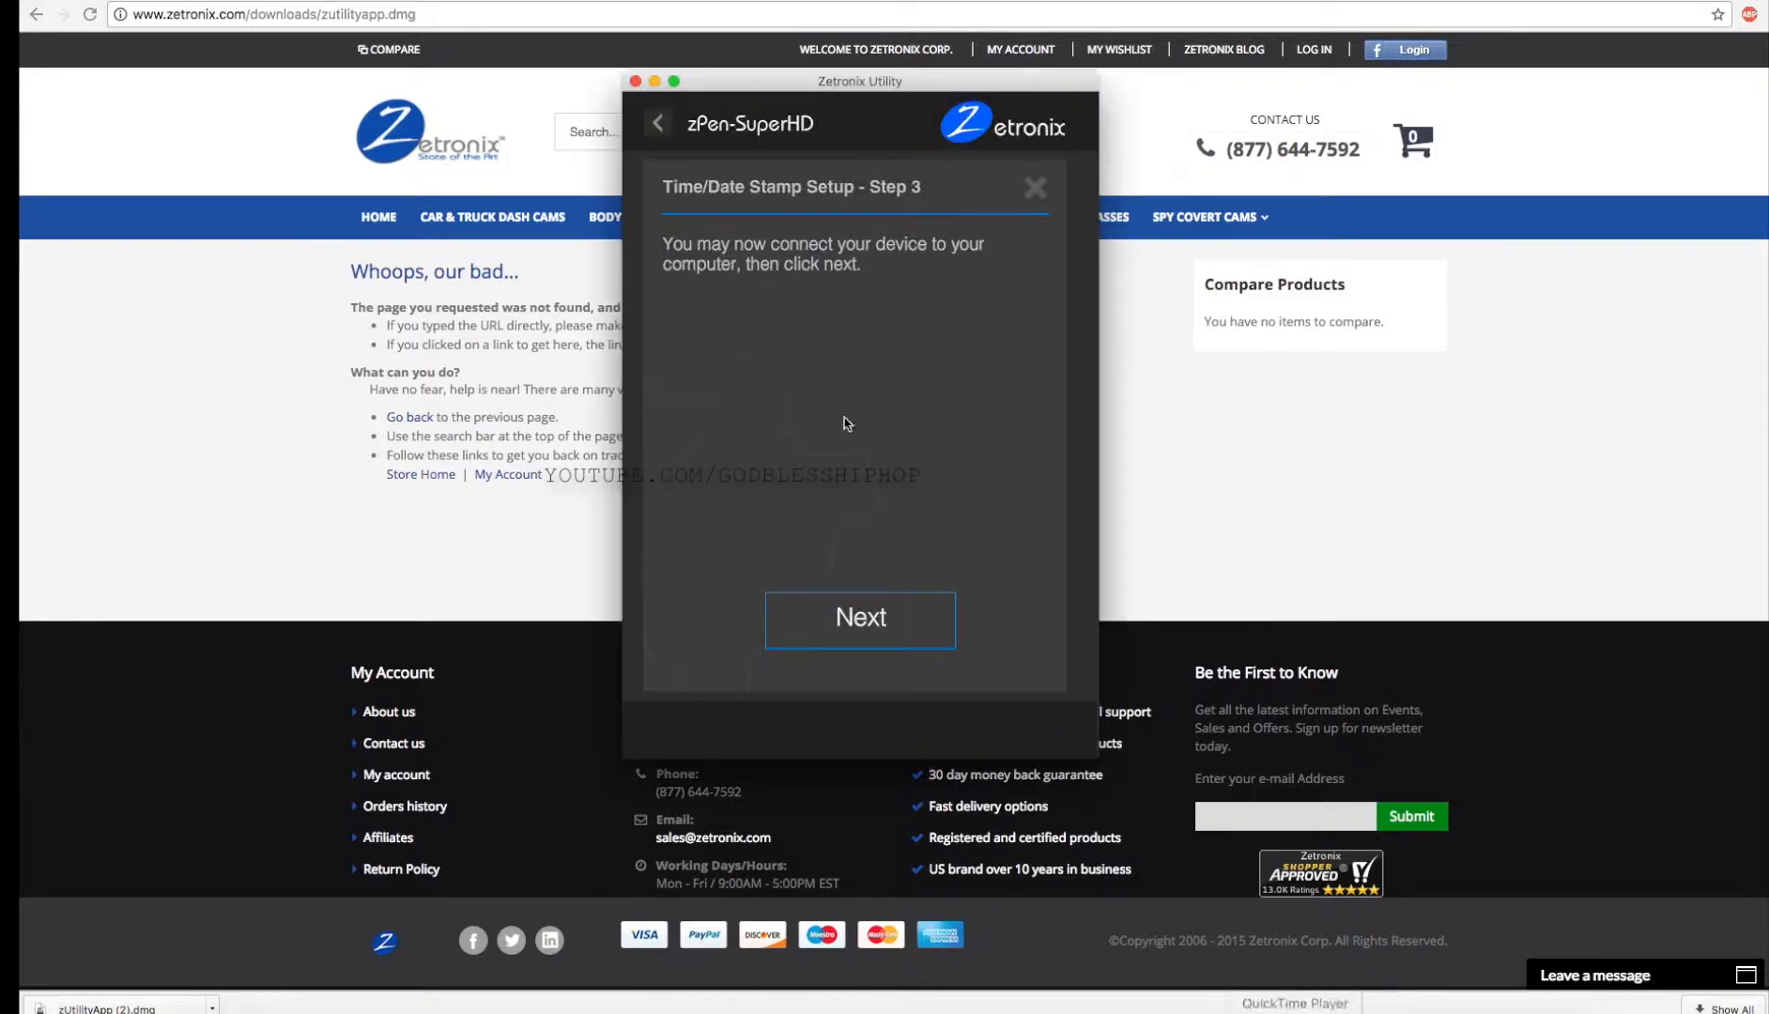
- Finish the time setup on the connected zPen and dismiss the 'Almost done' notice
click(860, 618)
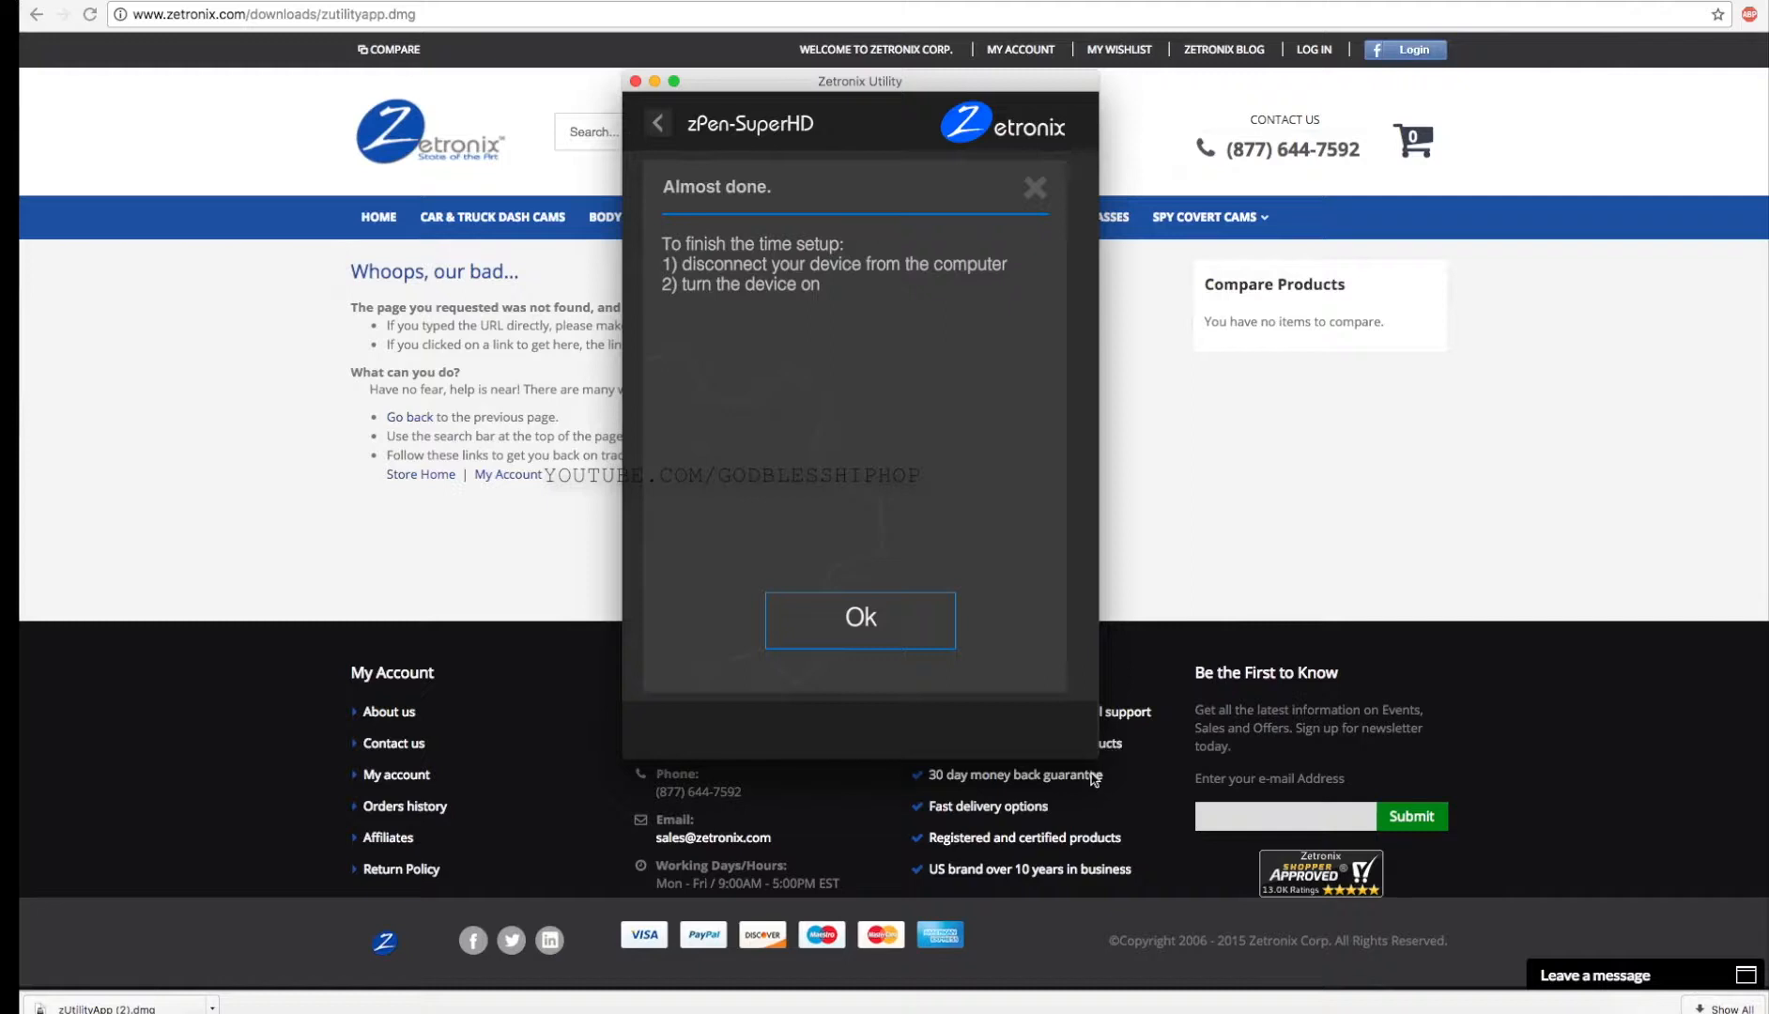
mouse_move(954, 759)
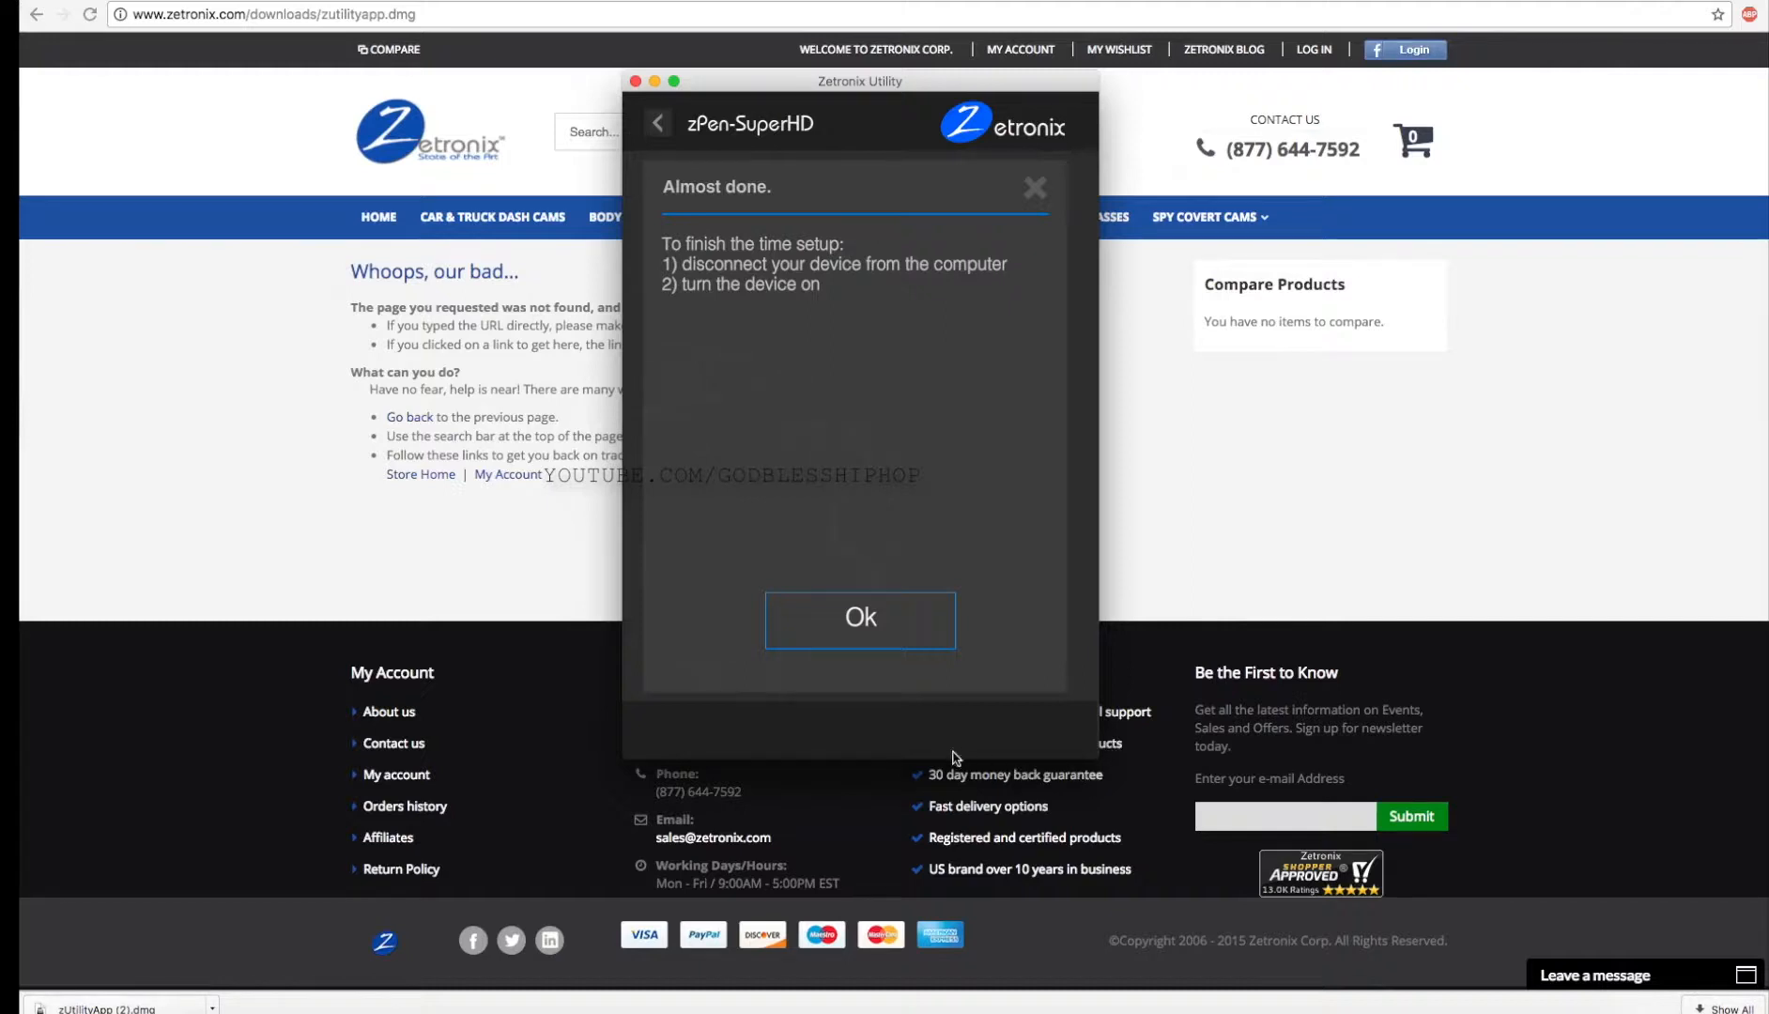
mouse_move(926, 734)
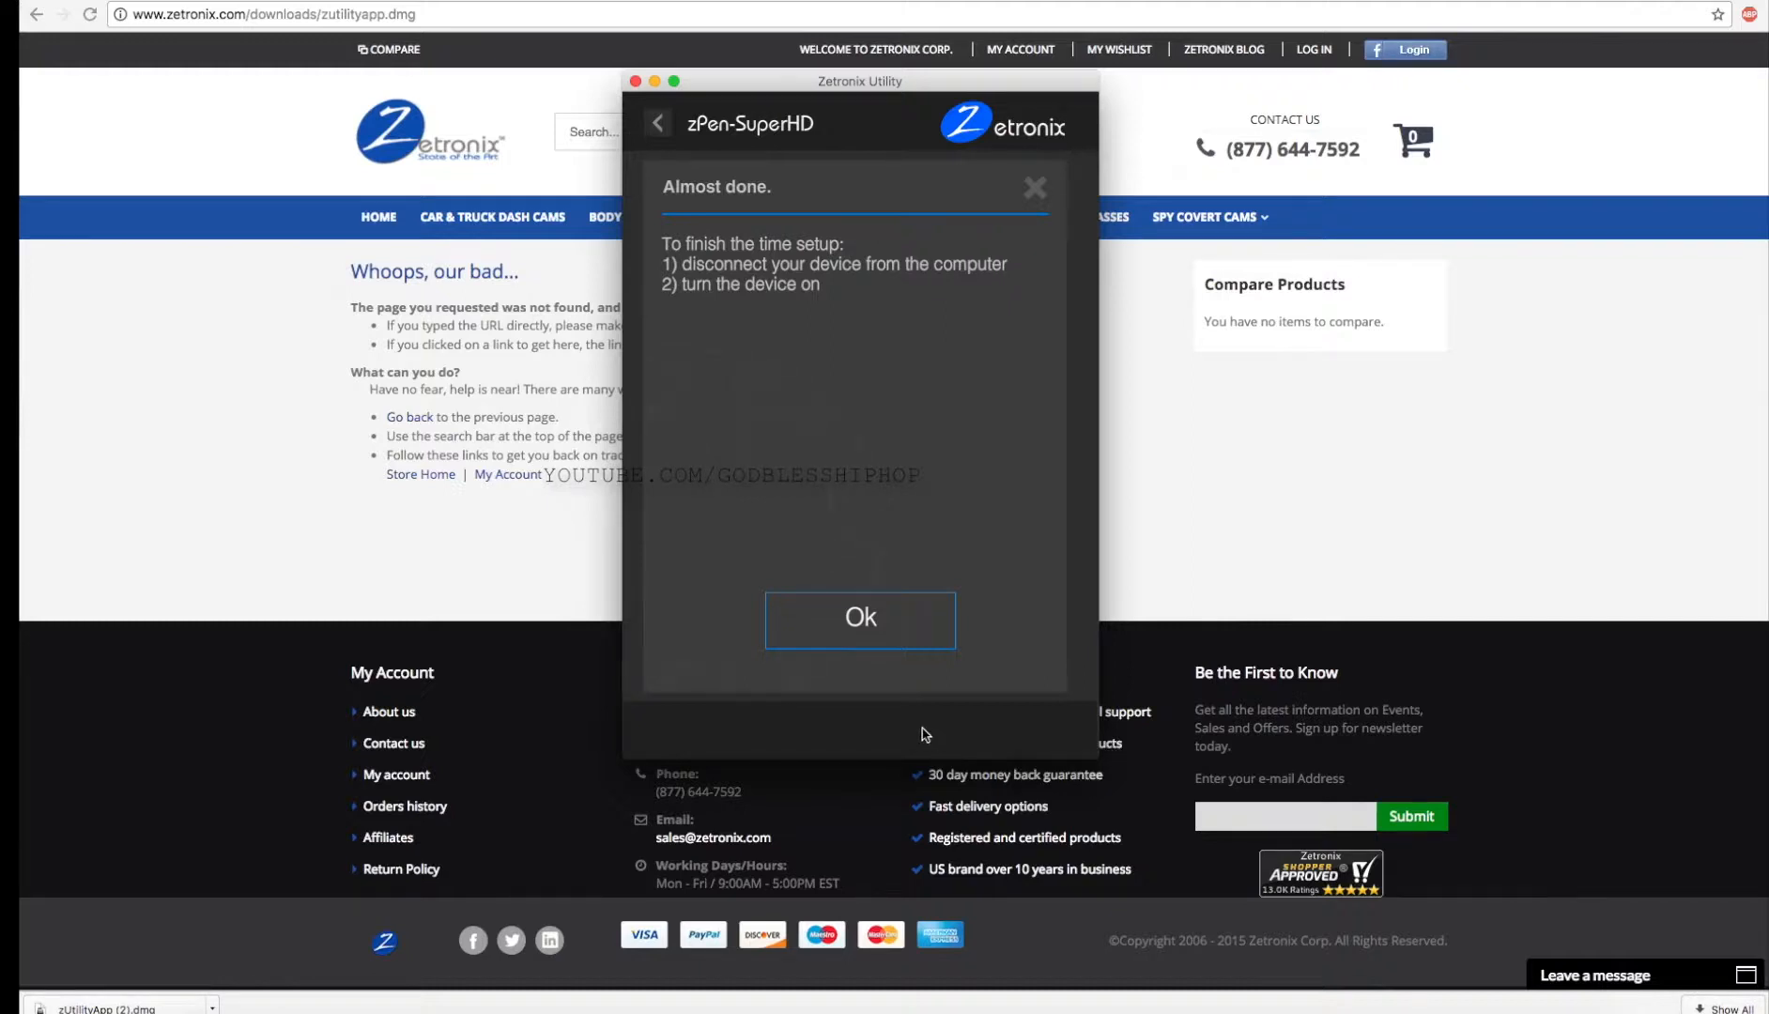
click(860, 617)
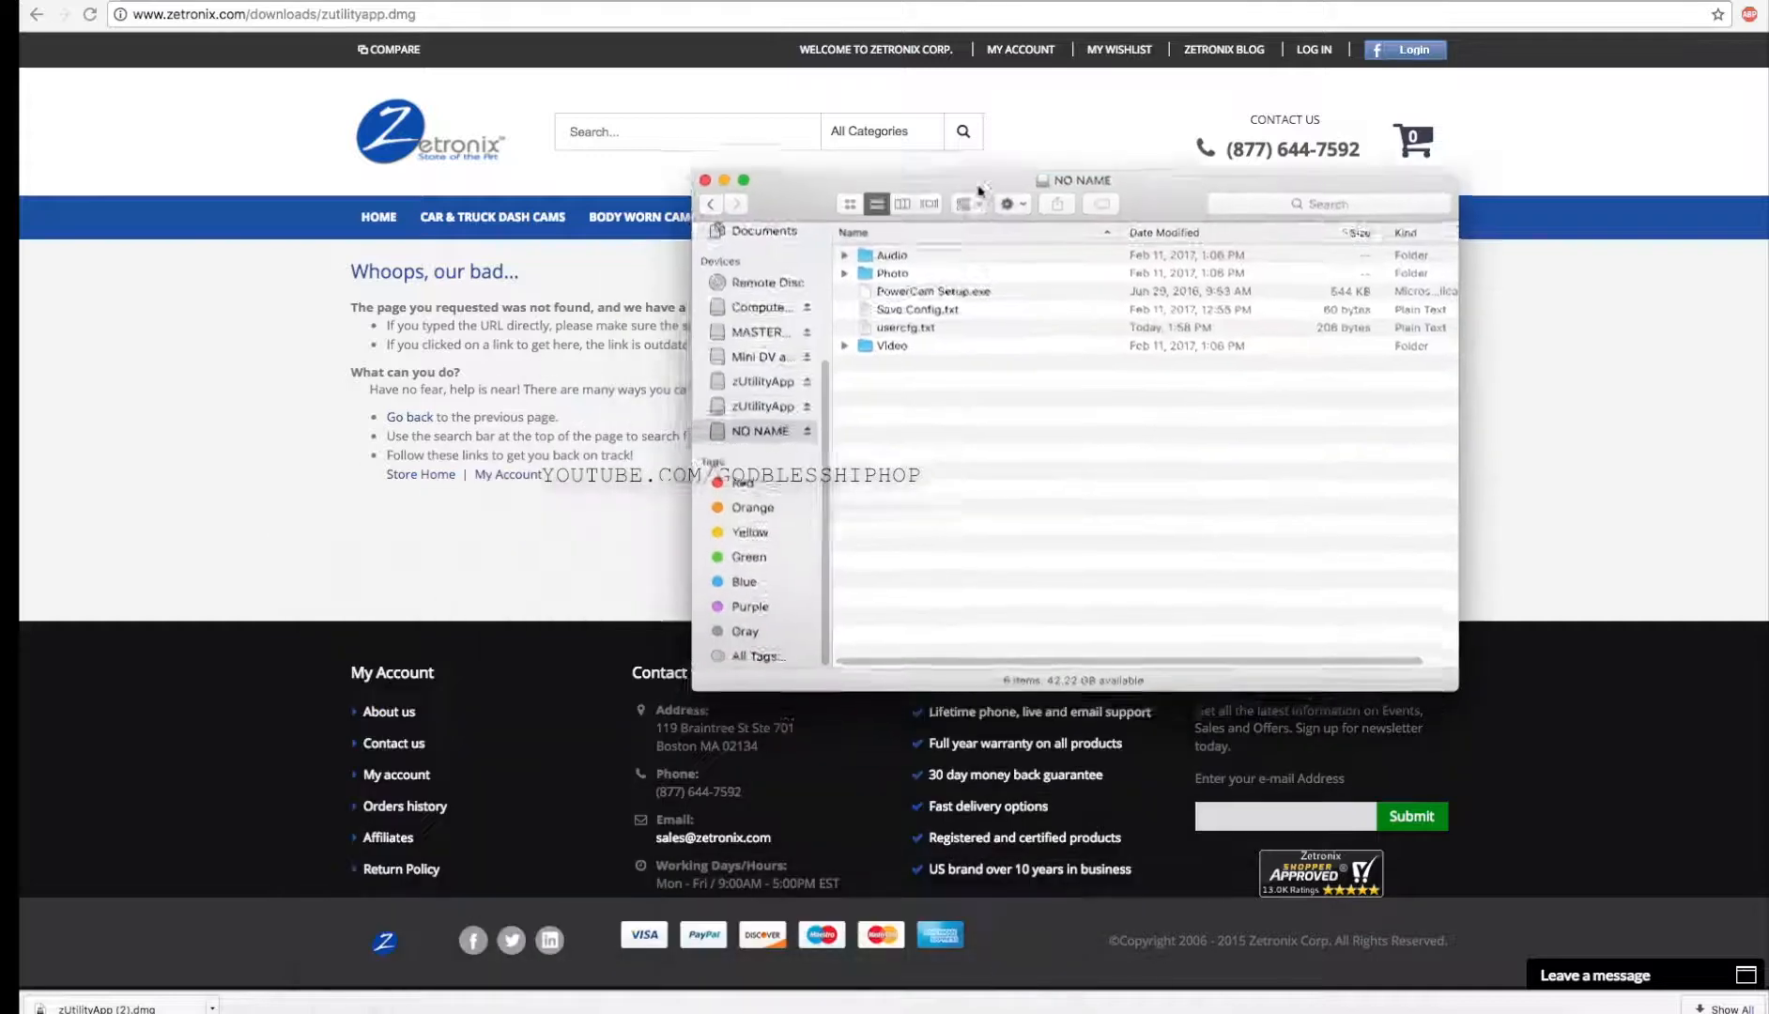
drag(1072, 181, 888, 210)
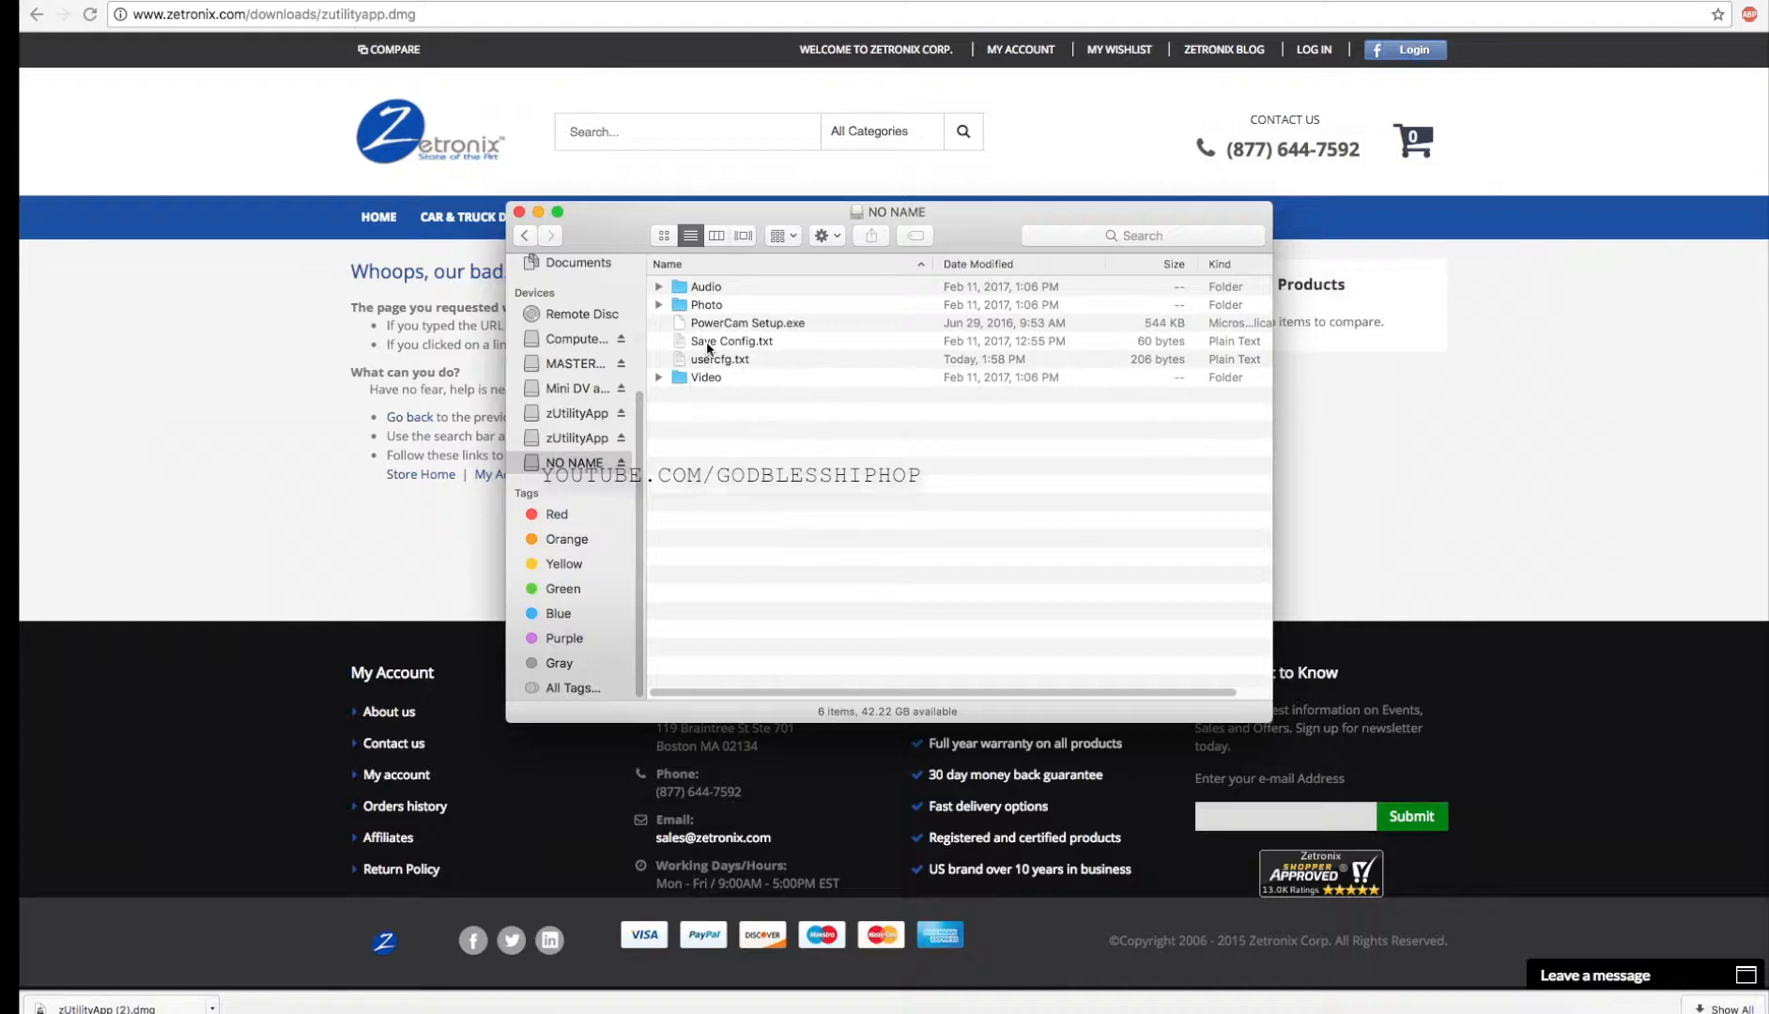
mouse_move(864, 561)
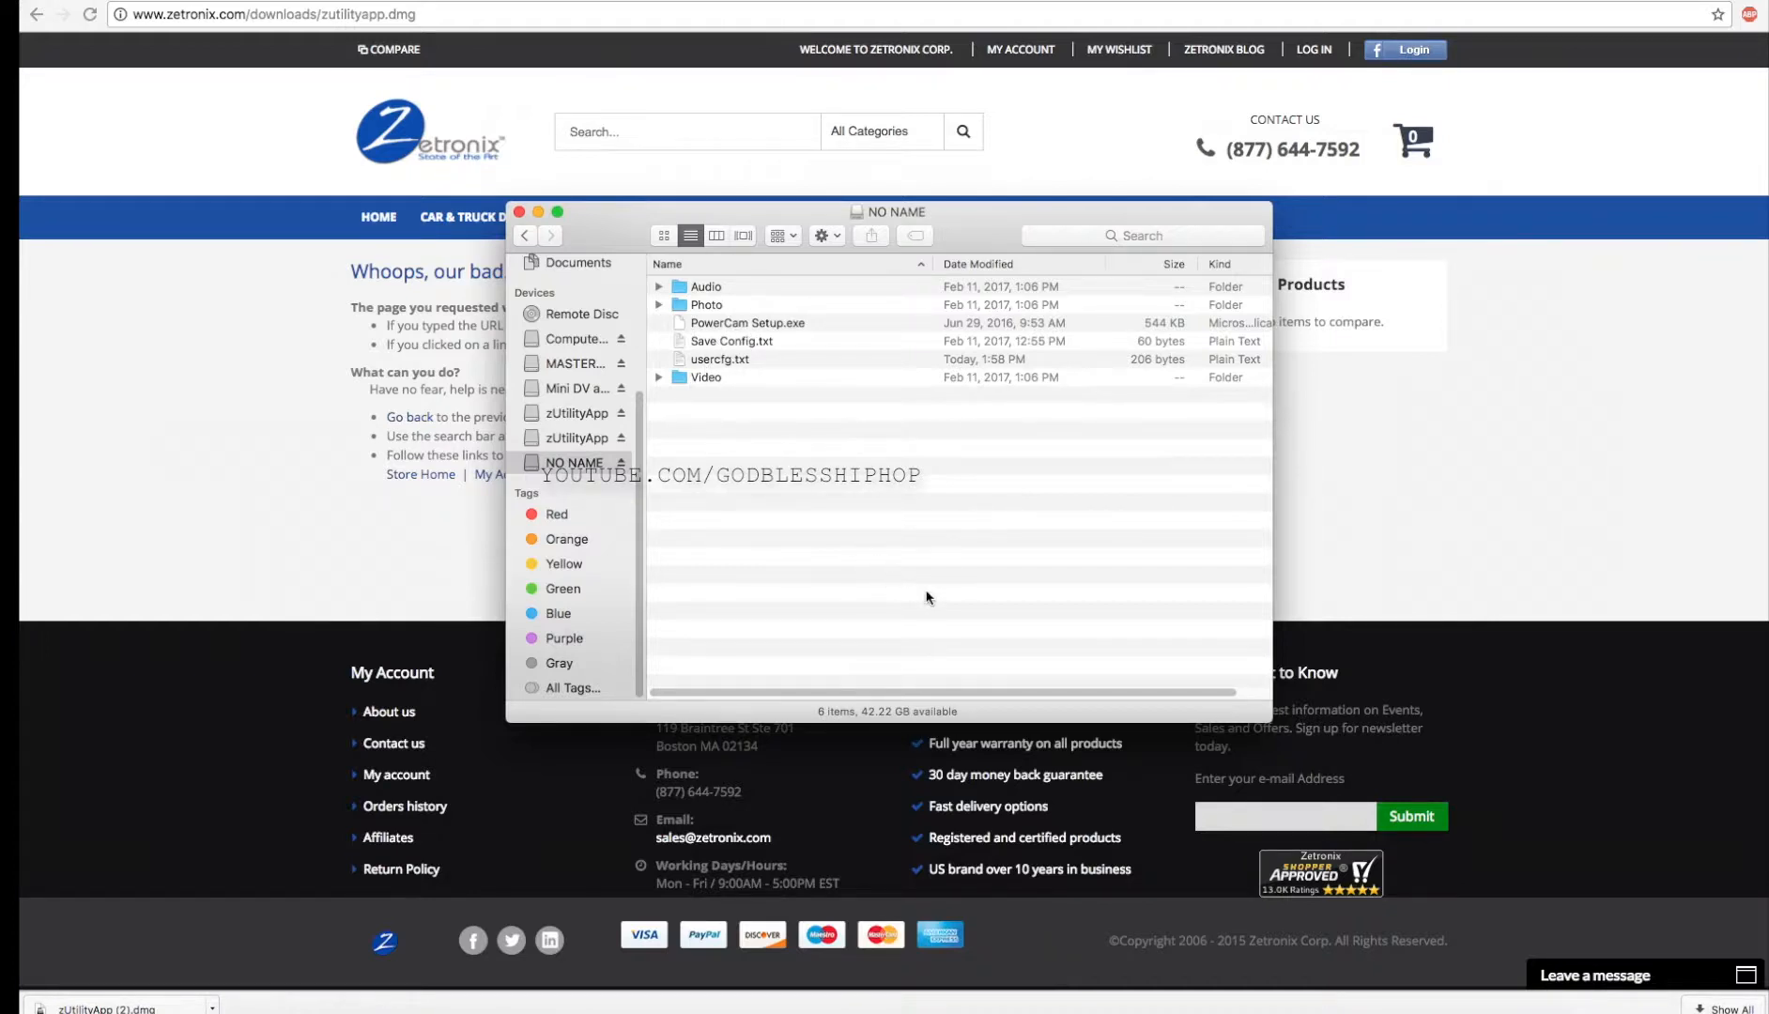
mouse_move(843, 575)
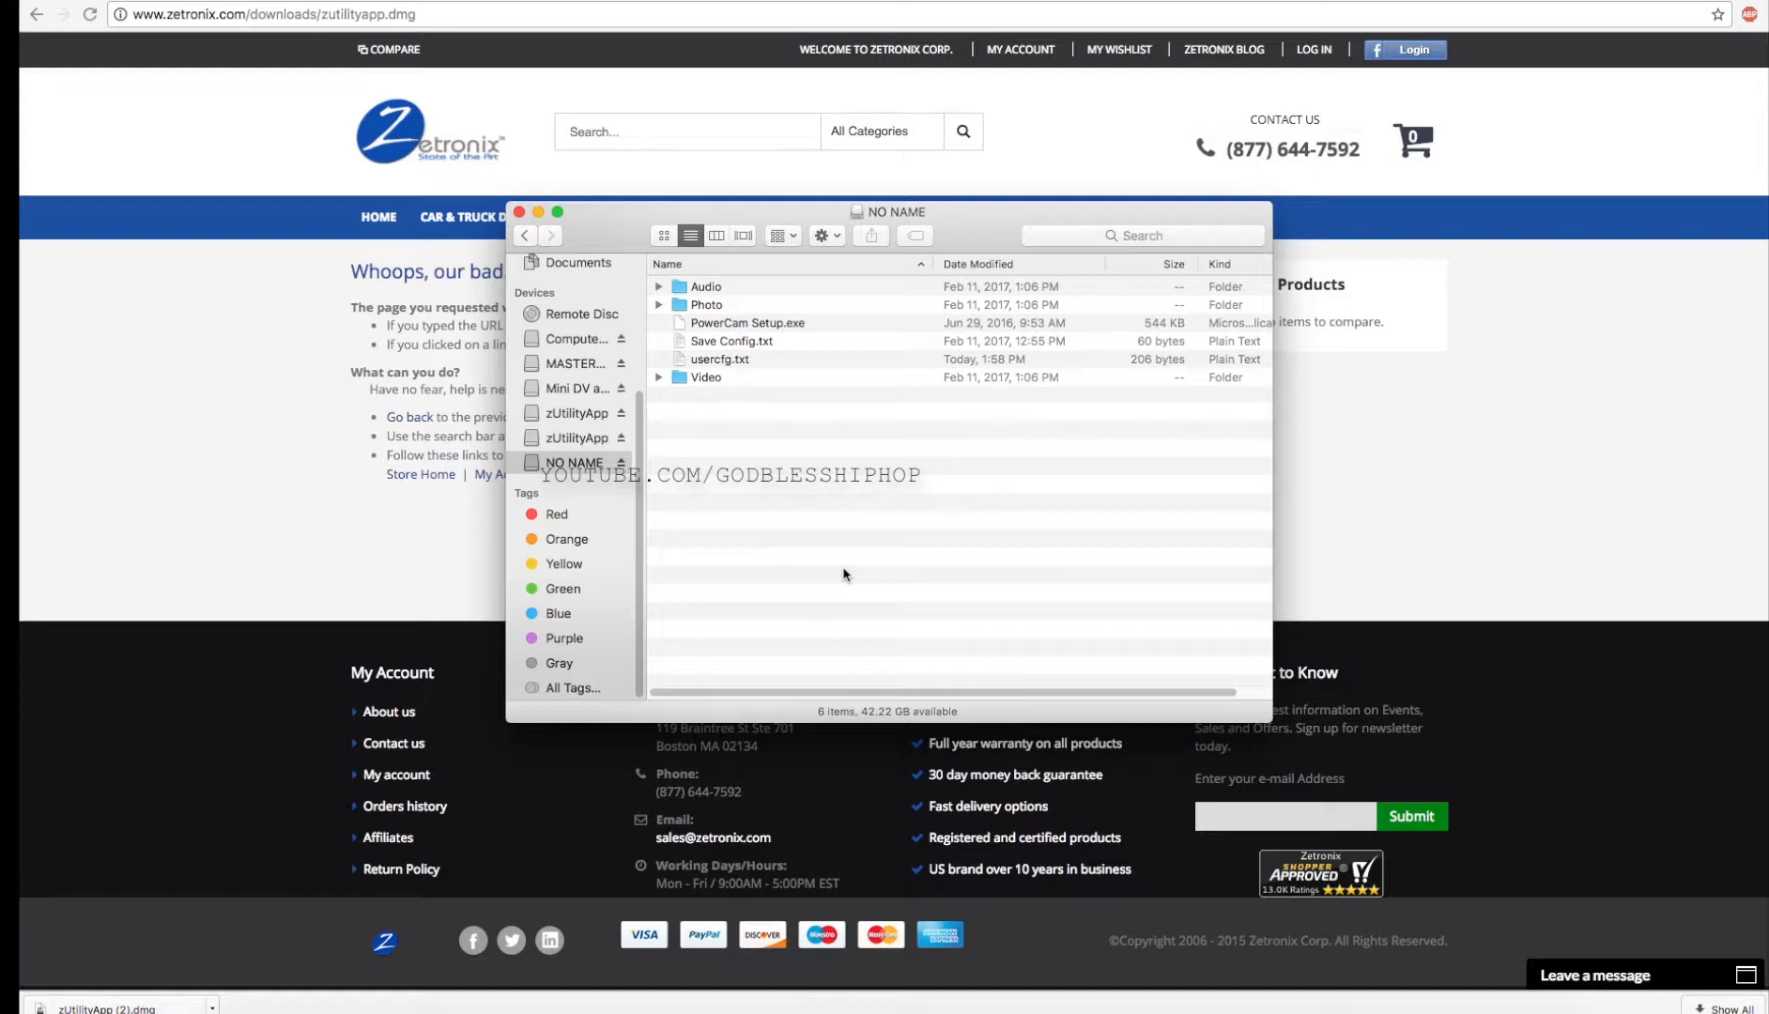
mouse_move(989, 528)
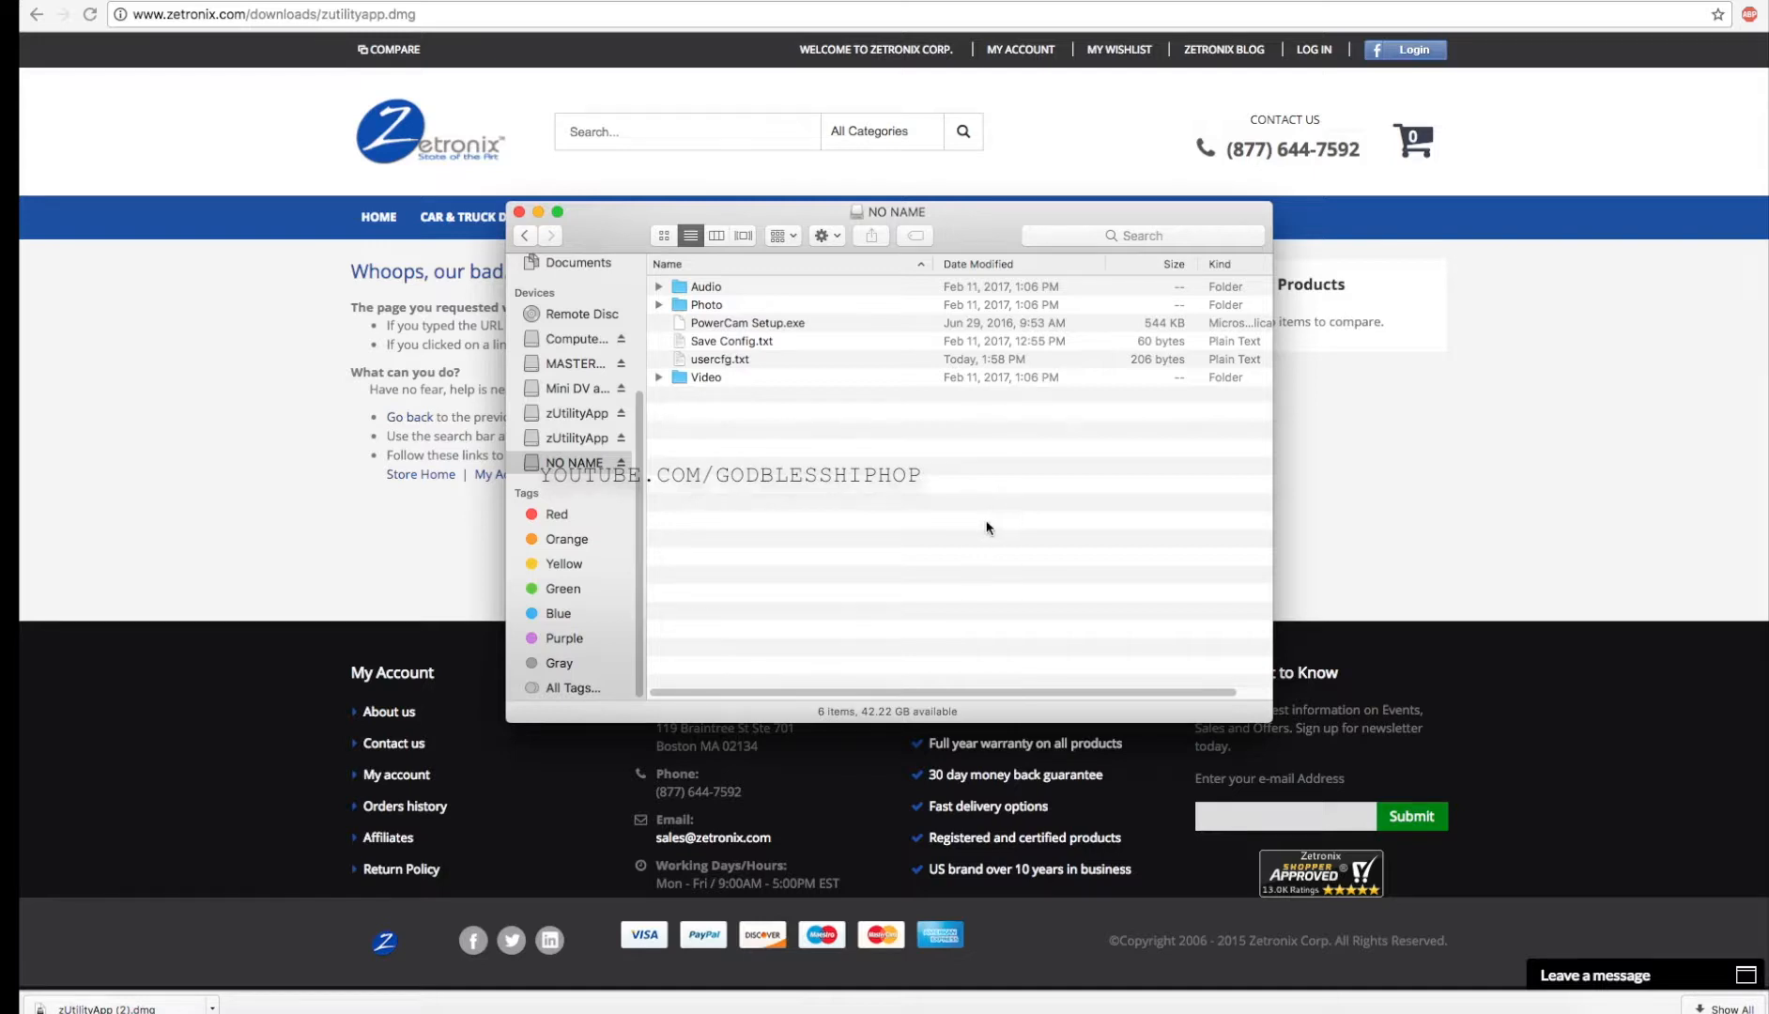
mouse_move(998, 513)
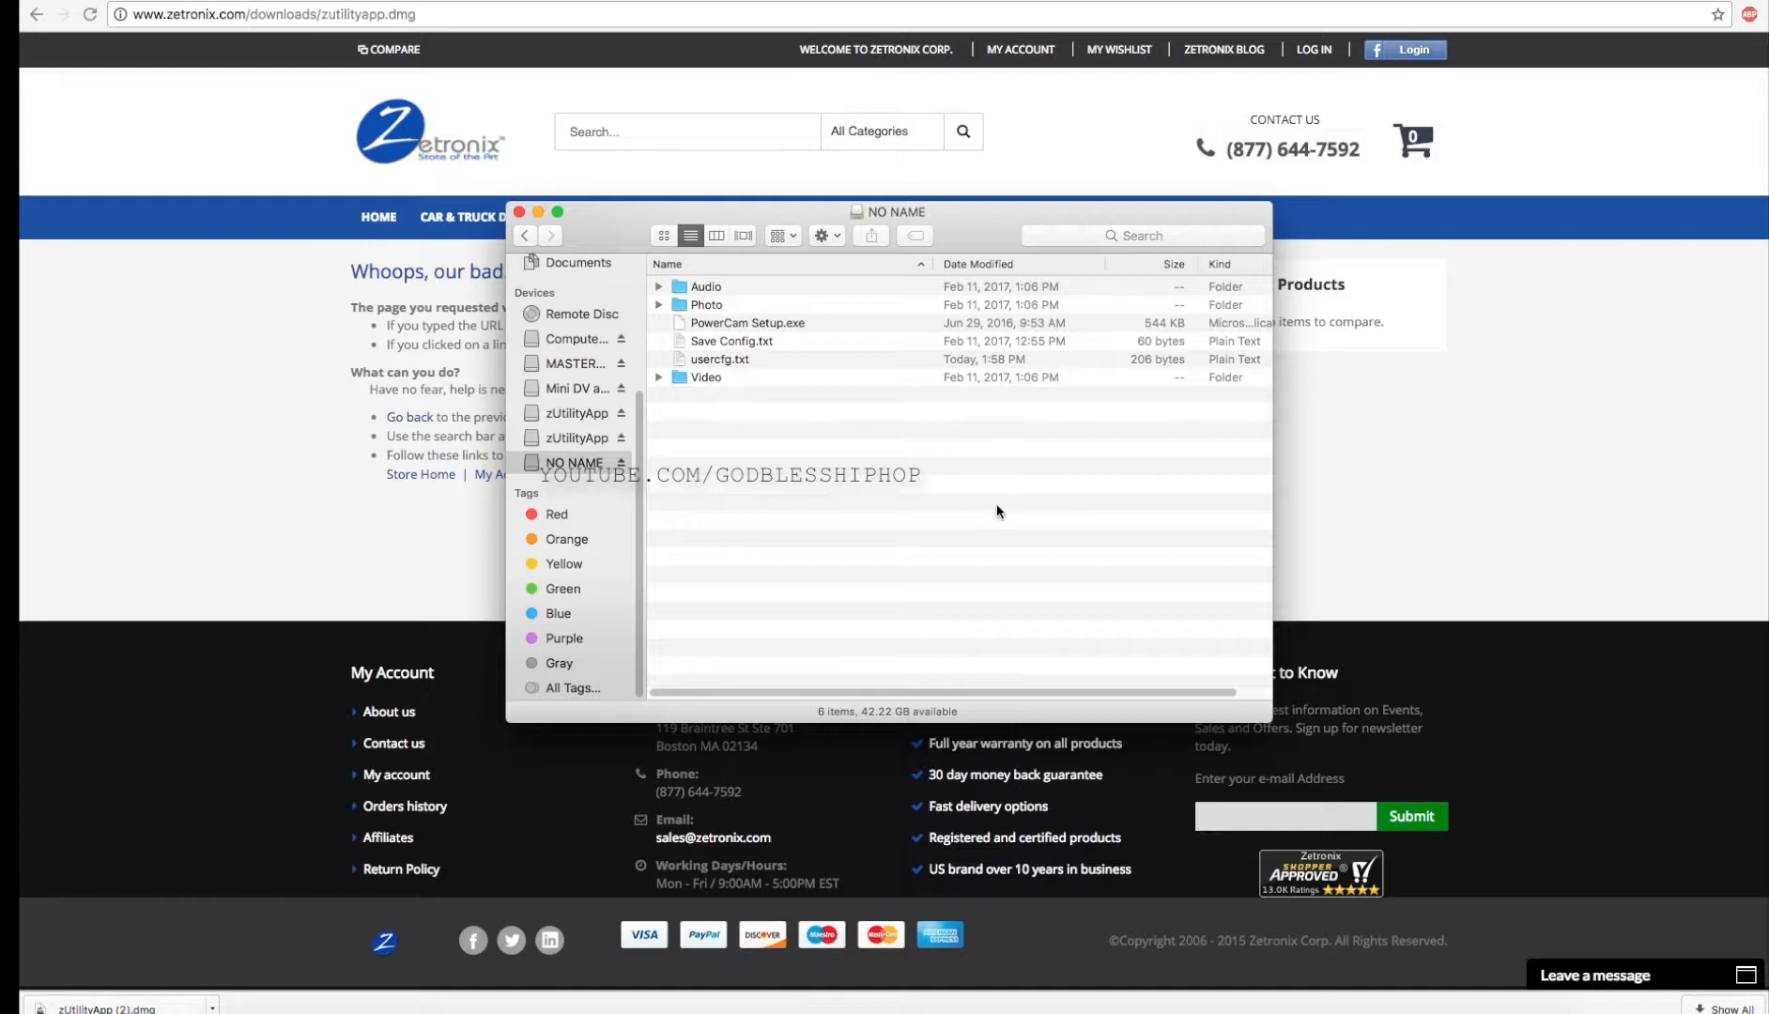
mouse_move(972, 551)
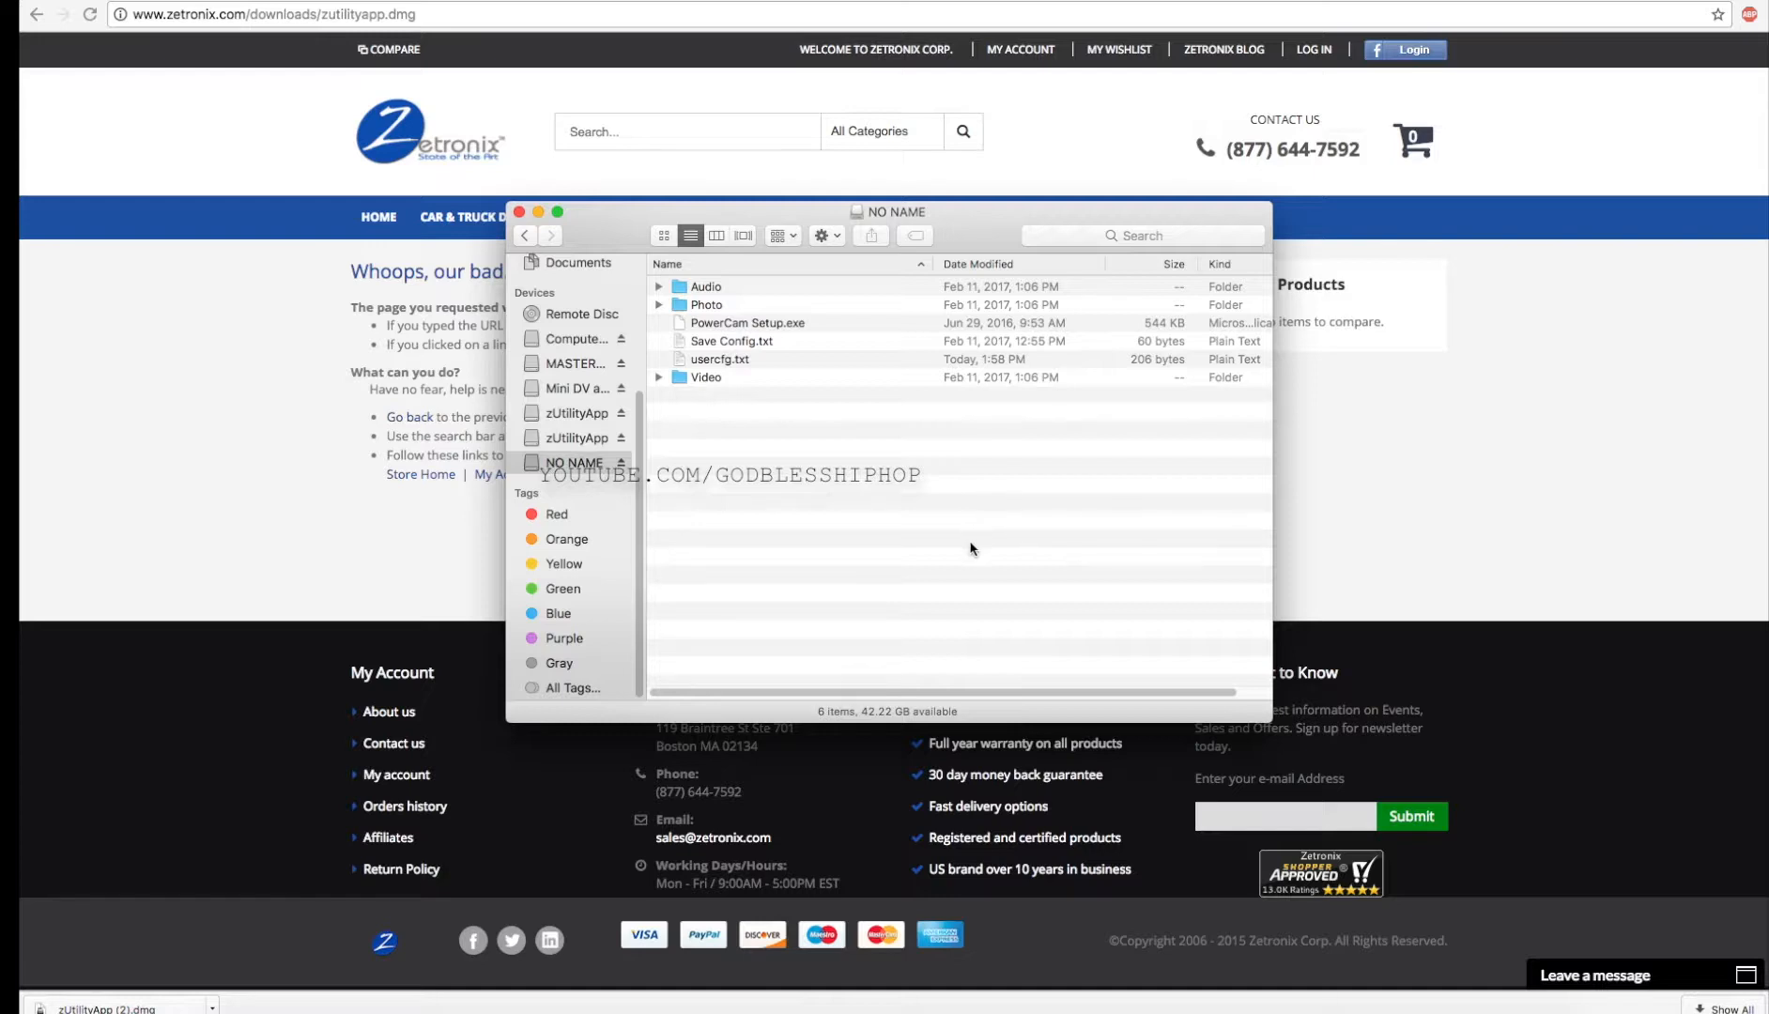